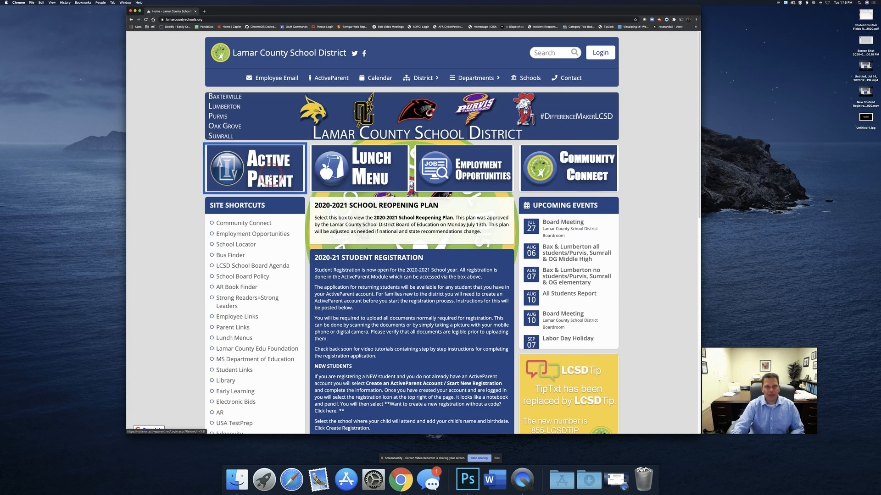
# Step: Reach the ActiveParent login from the district tile and sign in with the account's username and password
pyautogui.click(255, 168)
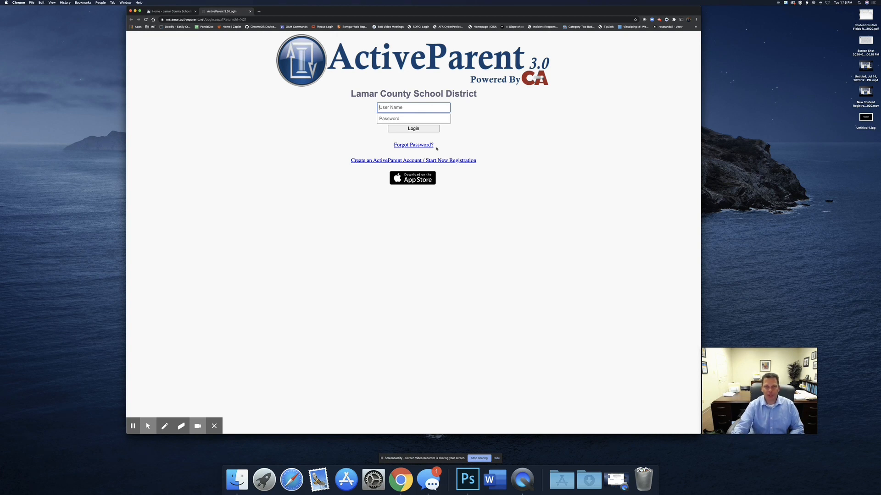
pyautogui.moveTo(514, 151)
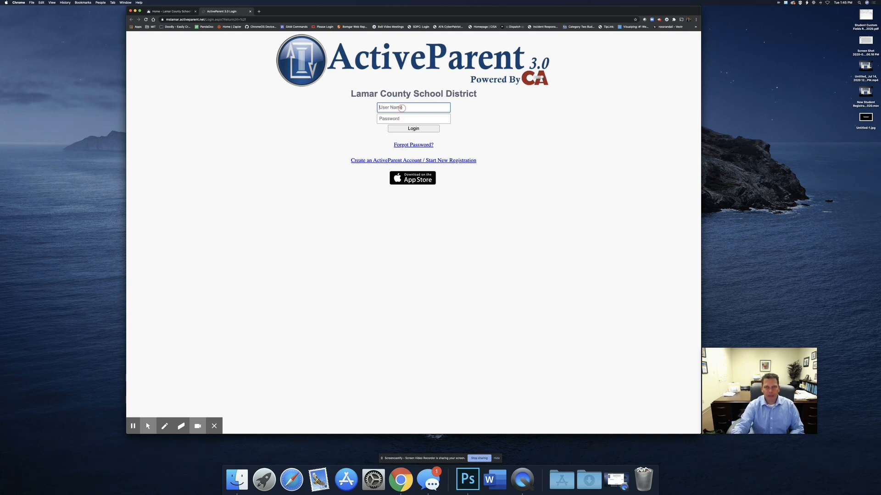
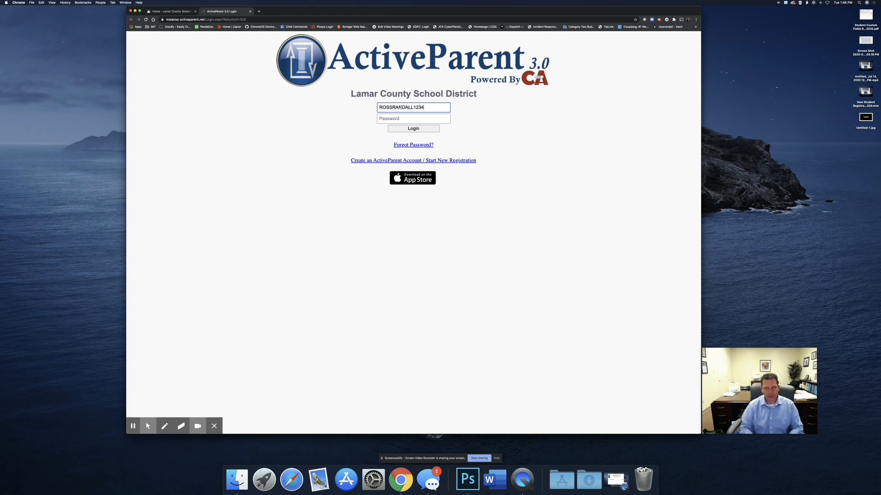
pyautogui.click(414, 119)
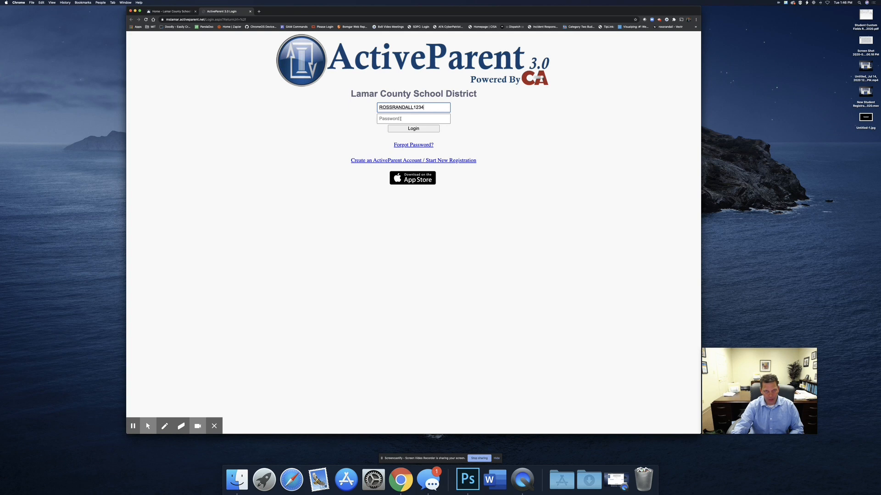
pyautogui.click(413, 118)
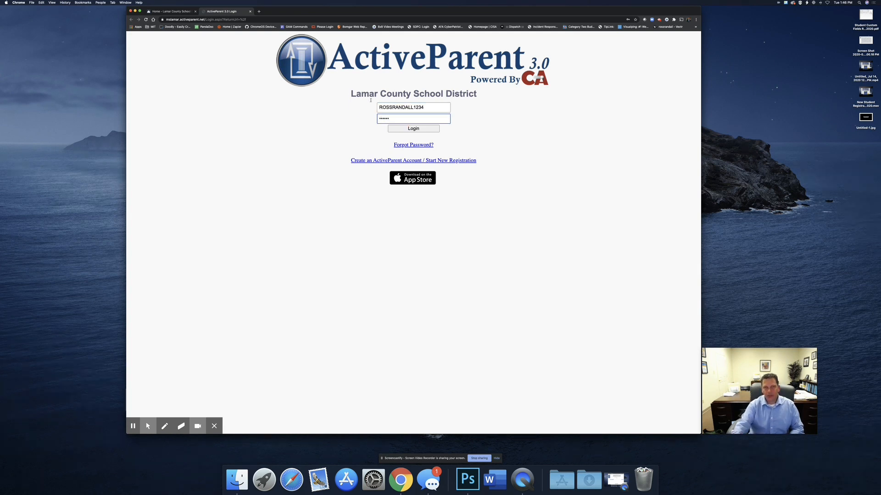
pyautogui.click(413, 128)
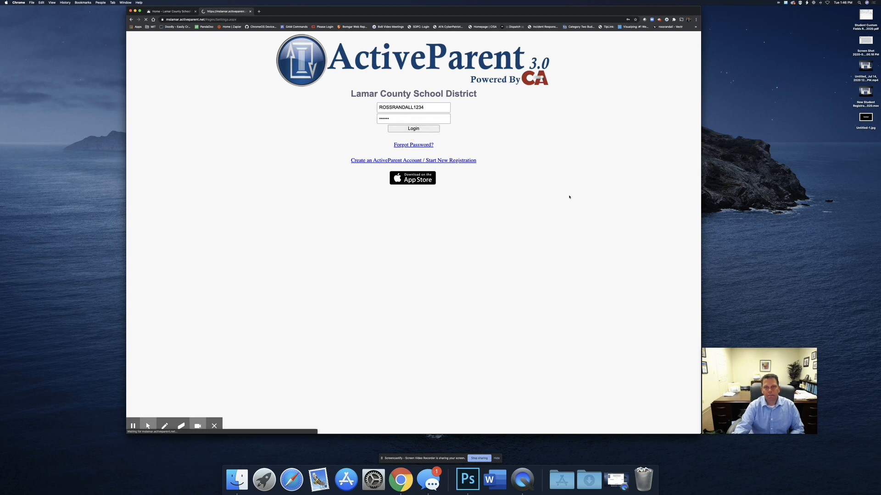
# Step: Choose the student, set Registration Type to Returning Student Registration and begin the registration
pyautogui.click(412, 128)
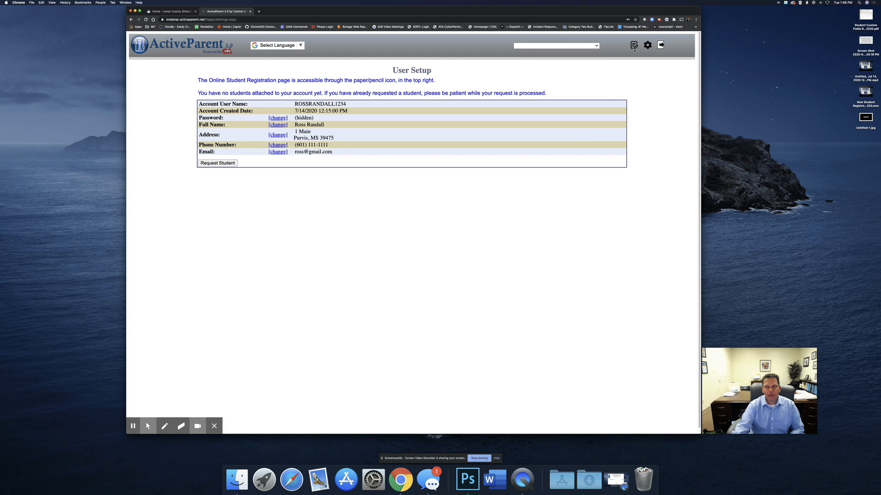
pyautogui.moveTo(634, 44)
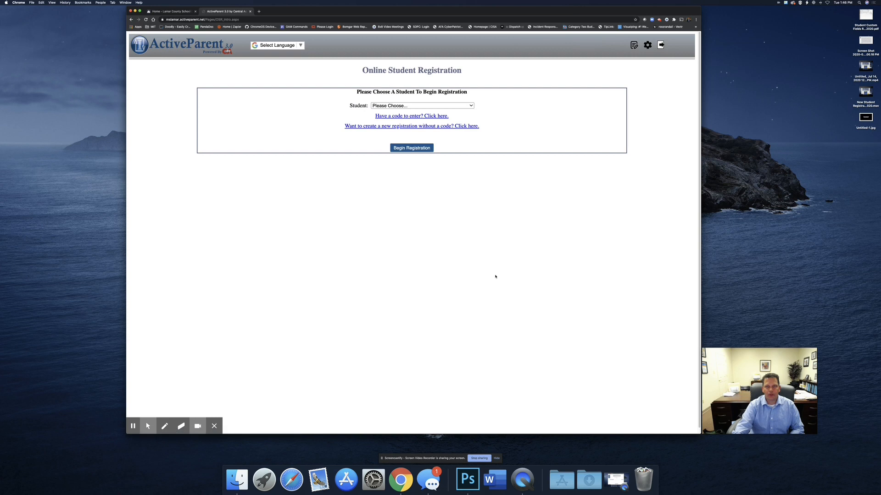
pyautogui.moveTo(409, 105)
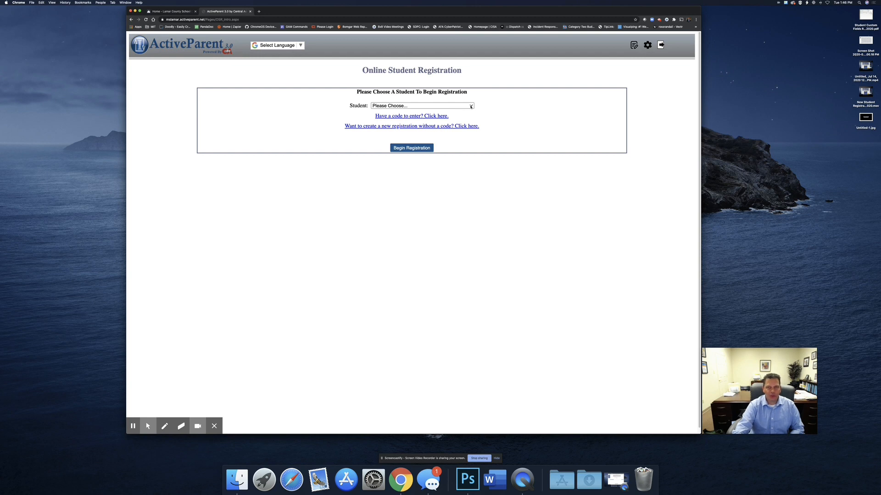
pyautogui.click(420, 105)
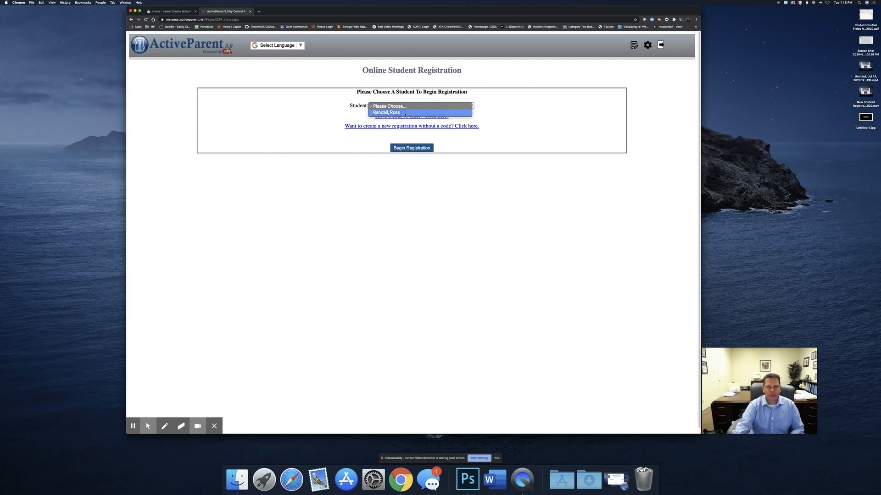
pyautogui.click(386, 112)
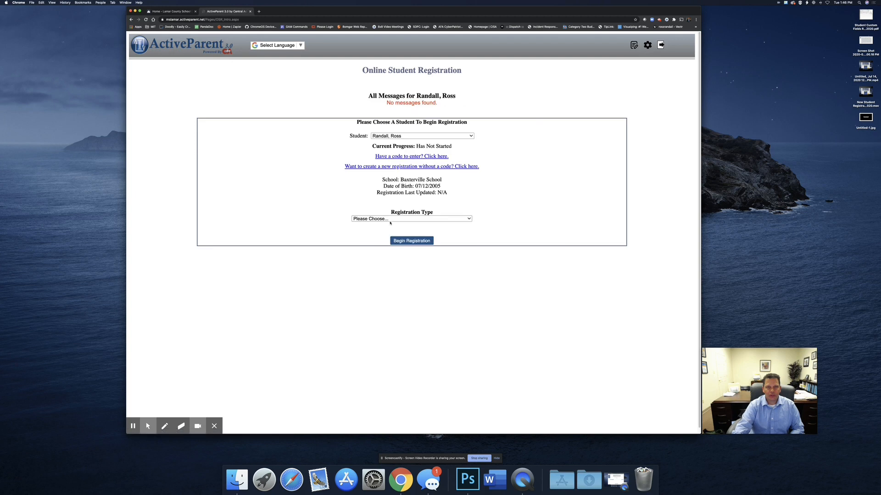
pyautogui.click(411, 218)
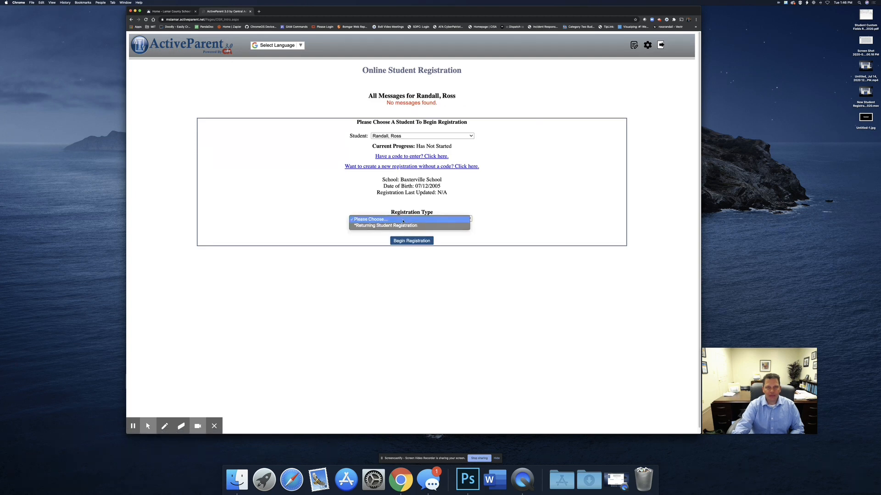
pyautogui.moveTo(385, 225)
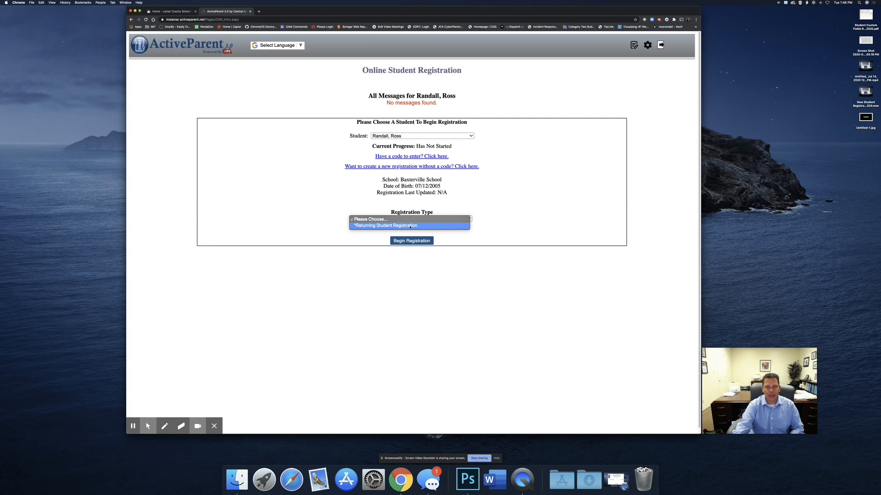
pyautogui.click(384, 226)
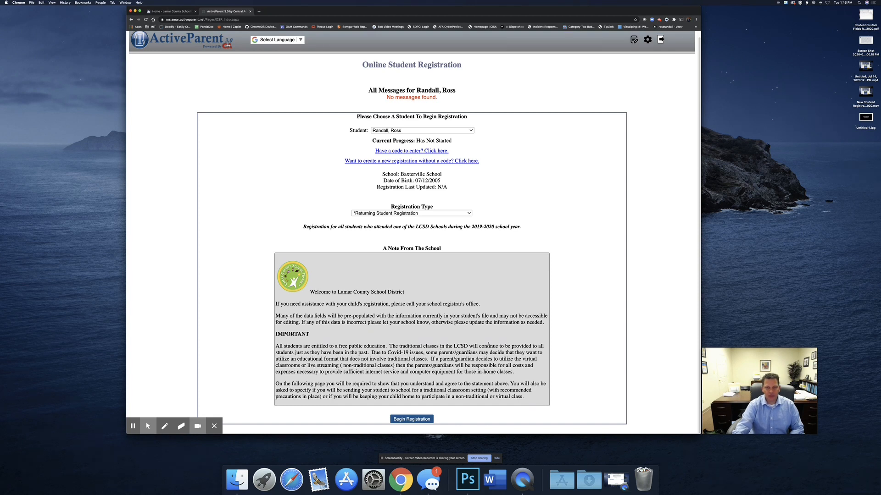
pyautogui.click(411, 419)
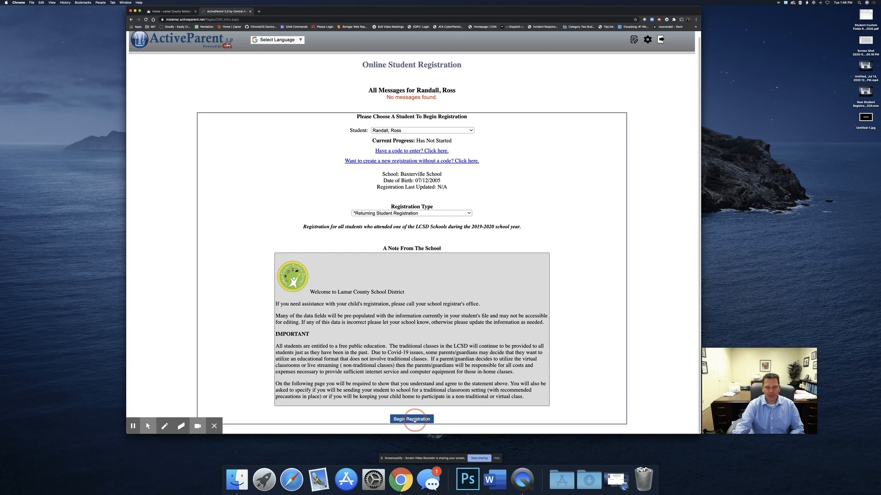
# Step: Review the Demographics page, highlighting the italic statement about free public education
pyautogui.click(411, 420)
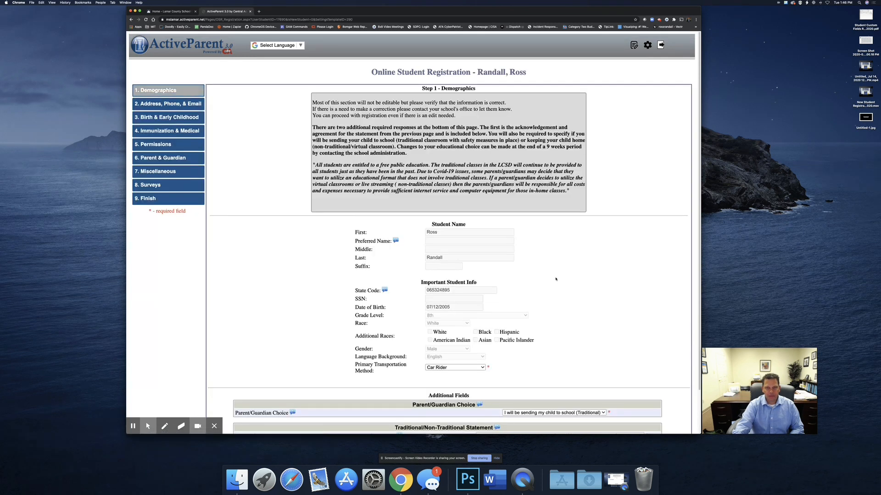
pyautogui.moveTo(271, 266)
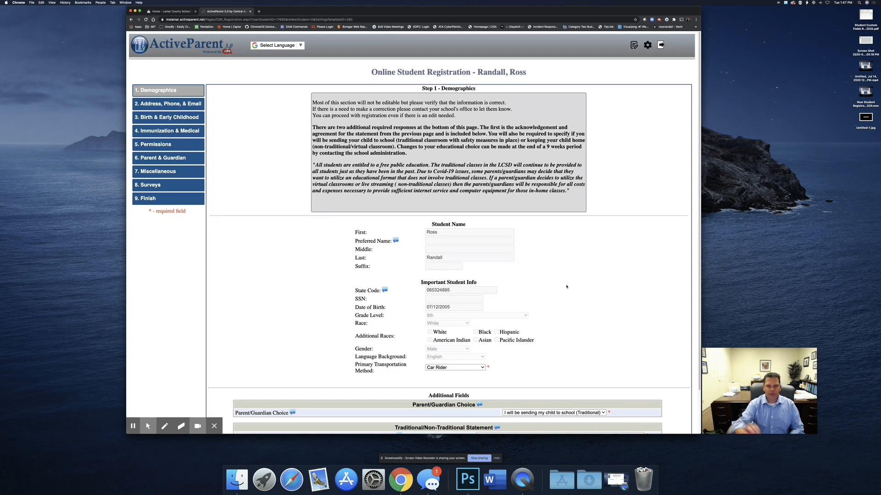
pyautogui.scroll(-3)
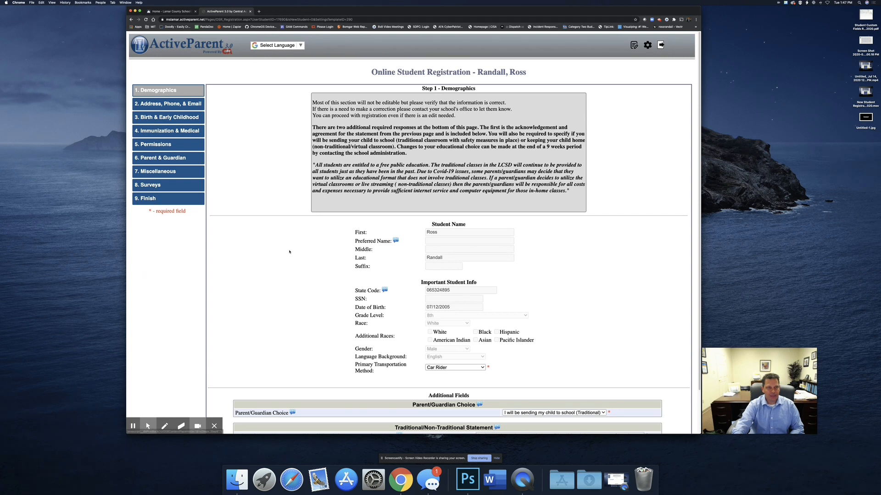
pyautogui.moveTo(583, 293)
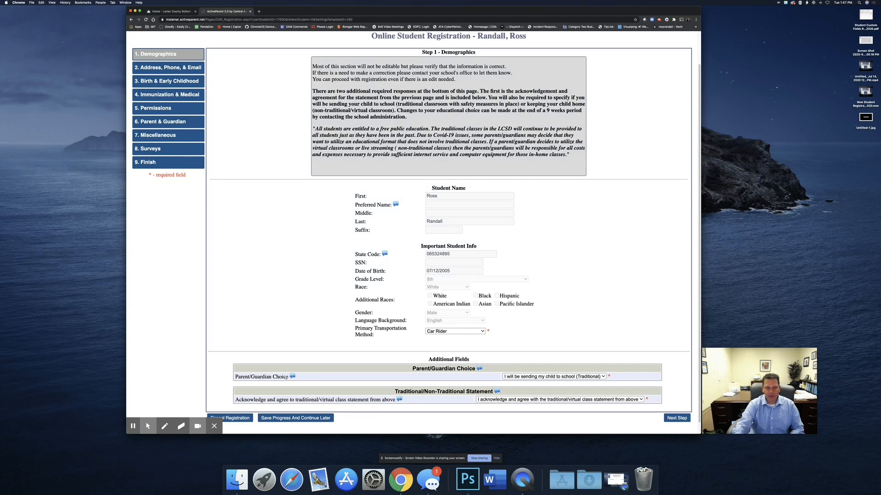
pyautogui.moveTo(556, 294)
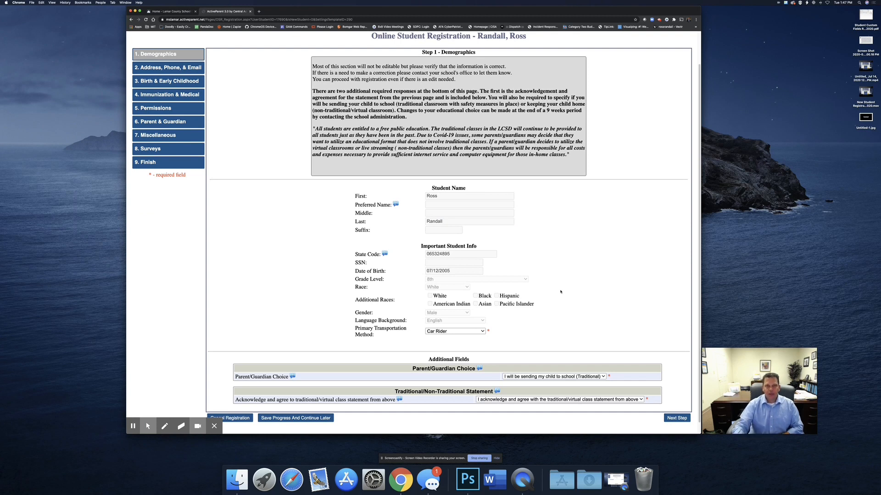
pyautogui.moveTo(314, 128); pyautogui.dragTo(569, 149)
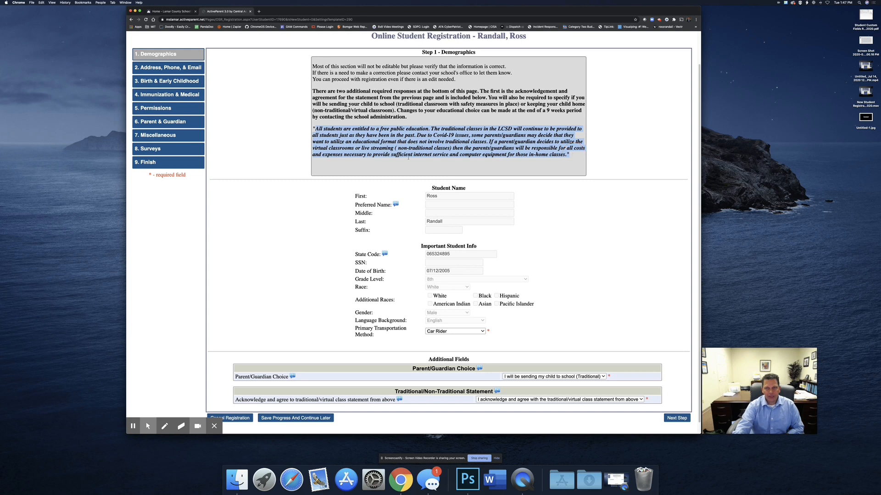
pyautogui.moveTo(583, 196)
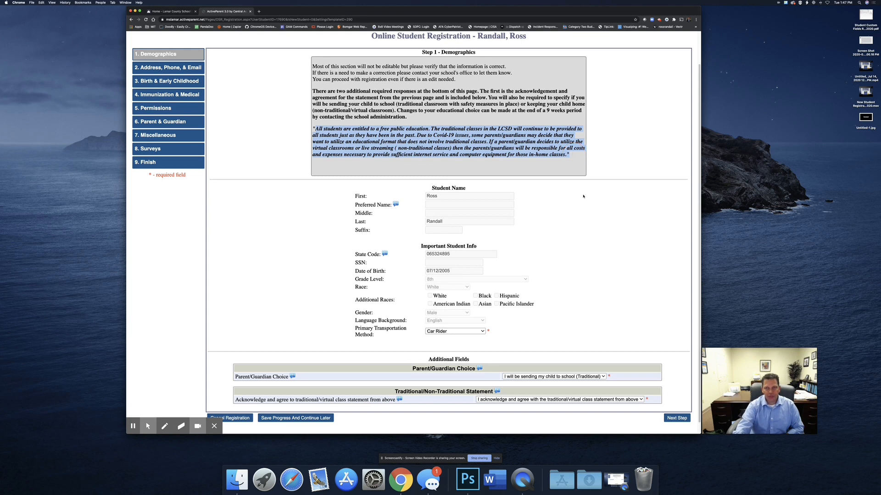
pyautogui.moveTo(581, 234)
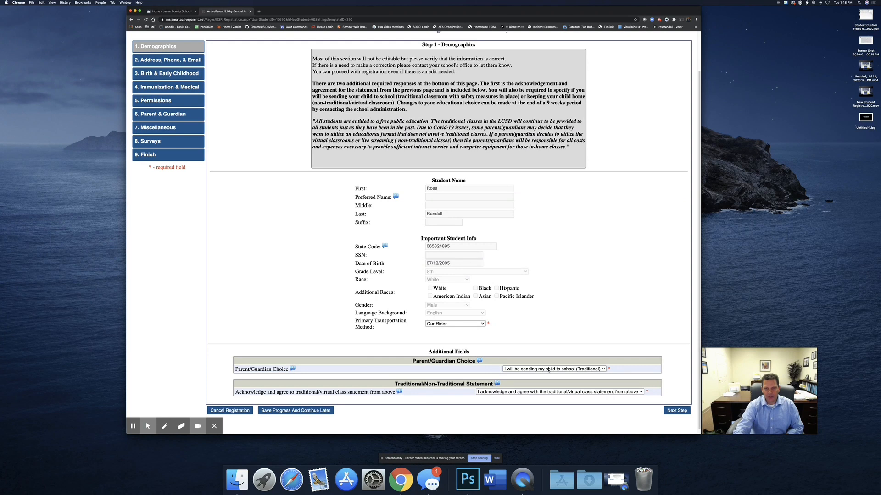
# Step: Choose 'I will be sending my child to school (Traditional)' and acknowledge the traditional/virtual class statement
pyautogui.click(553, 369)
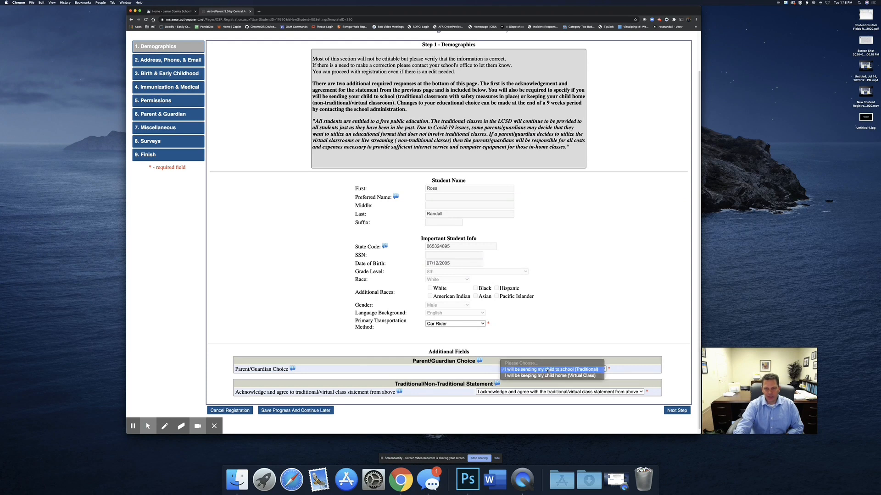
pyautogui.click(549, 369)
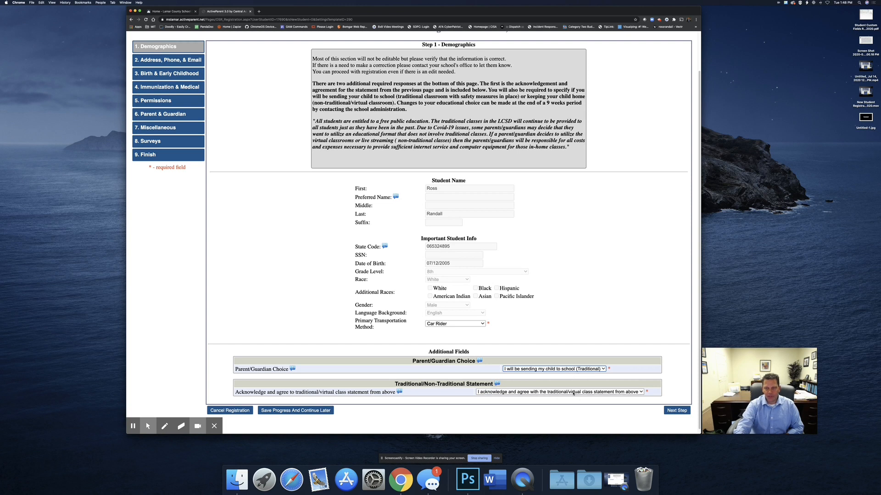
pyautogui.click(559, 391)
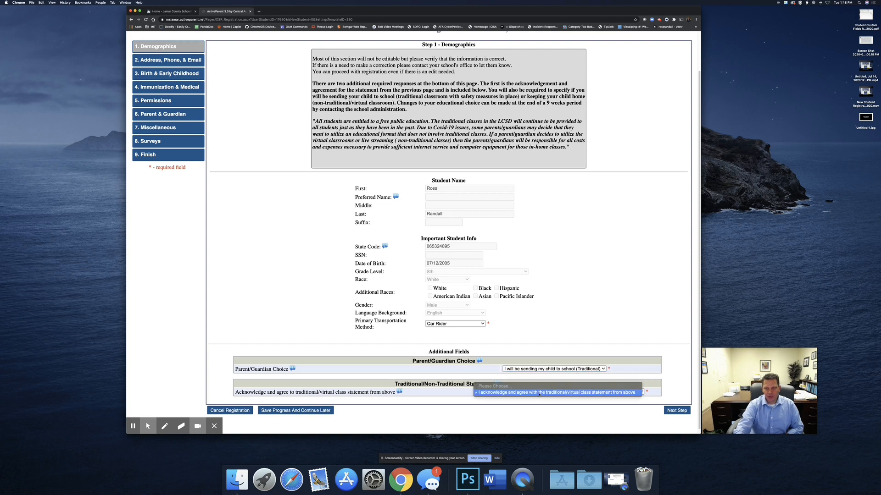
pyautogui.click(556, 391)
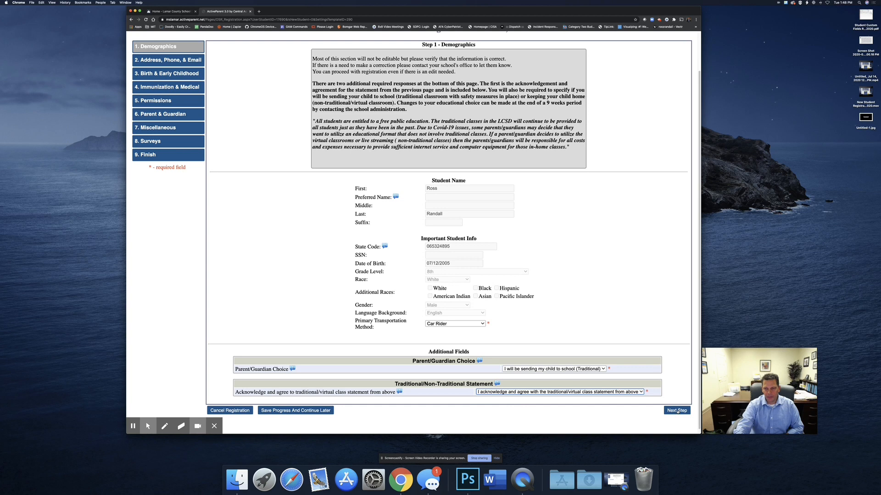
pyautogui.click(676, 410)
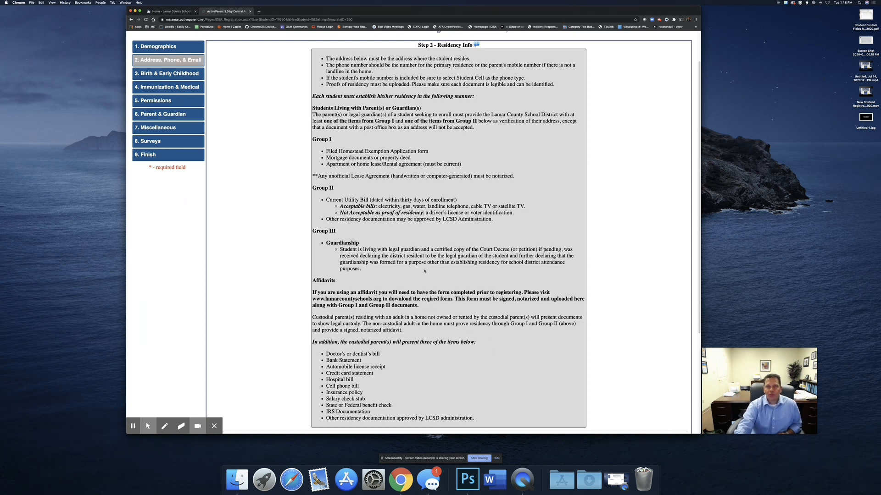
pyautogui.moveTo(454, 336)
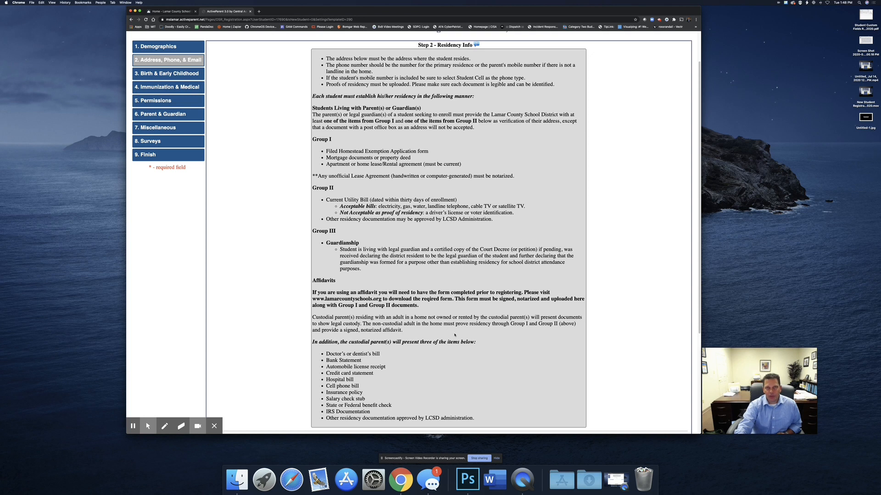
pyautogui.scroll(-3)
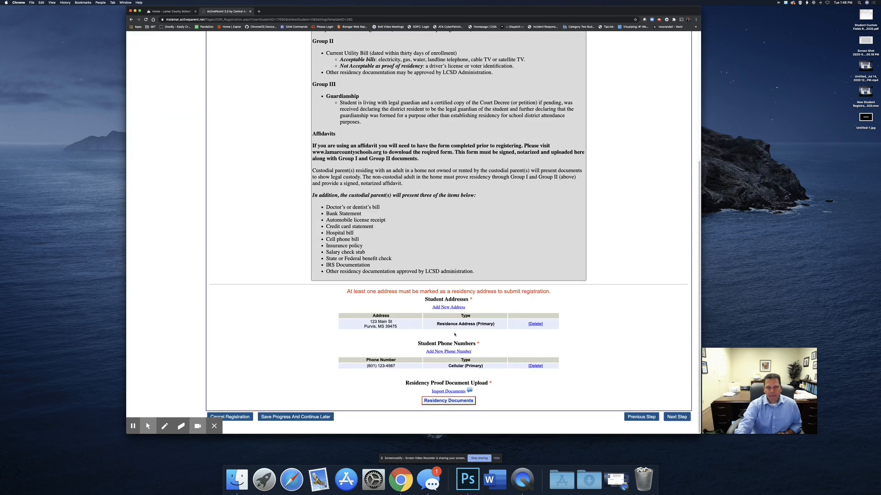
pyautogui.moveTo(581, 335)
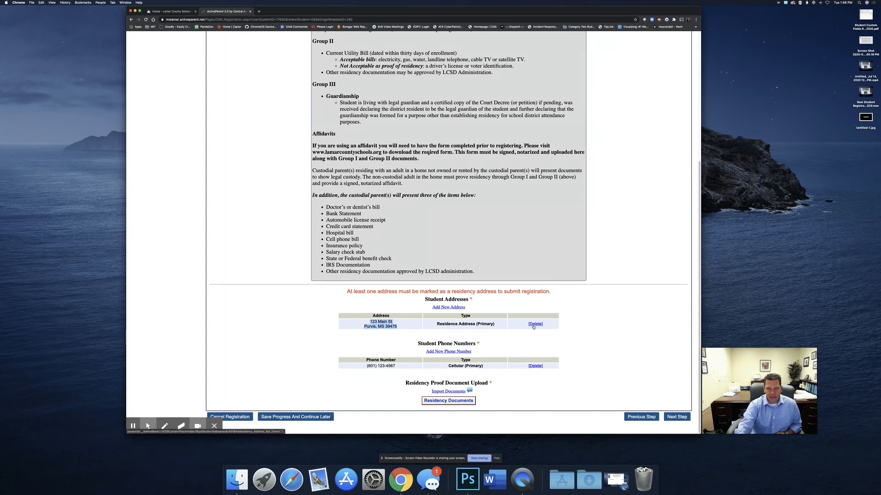
pyautogui.moveTo(497, 353)
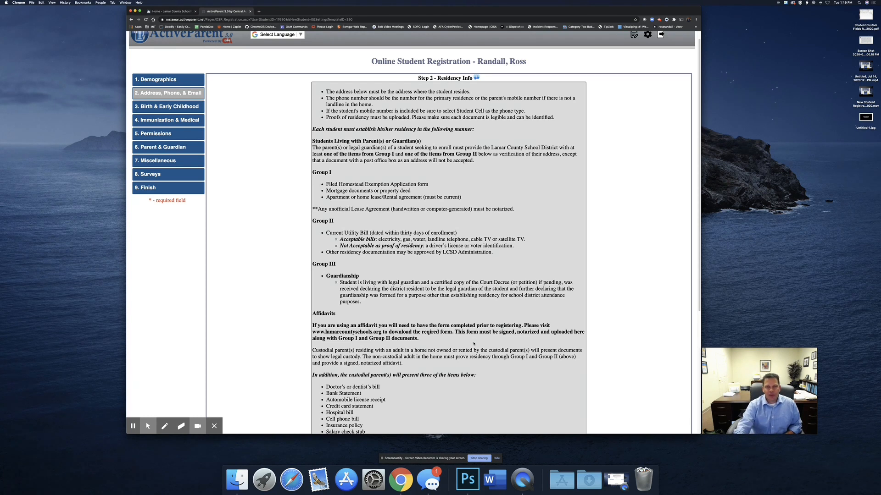
pyautogui.scroll(-3)
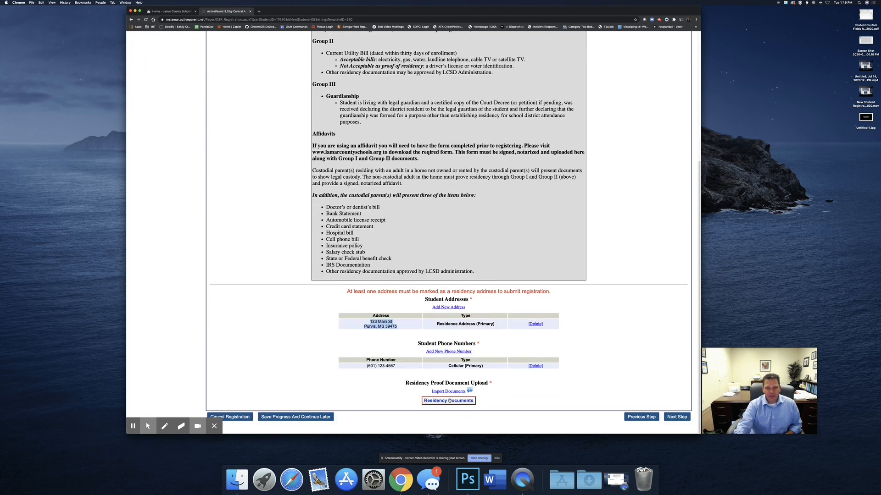
# Step: Check the Residency Documents upload window, add no file, and close it
pyautogui.click(448, 401)
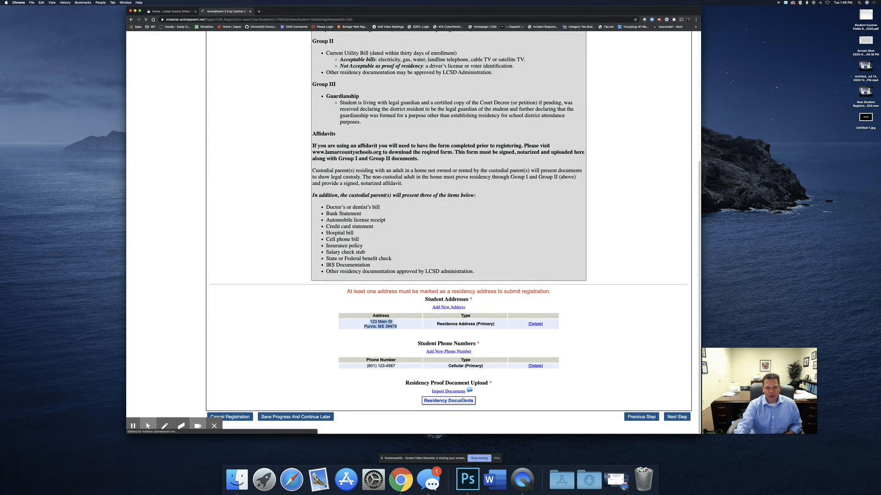
pyautogui.click(449, 401)
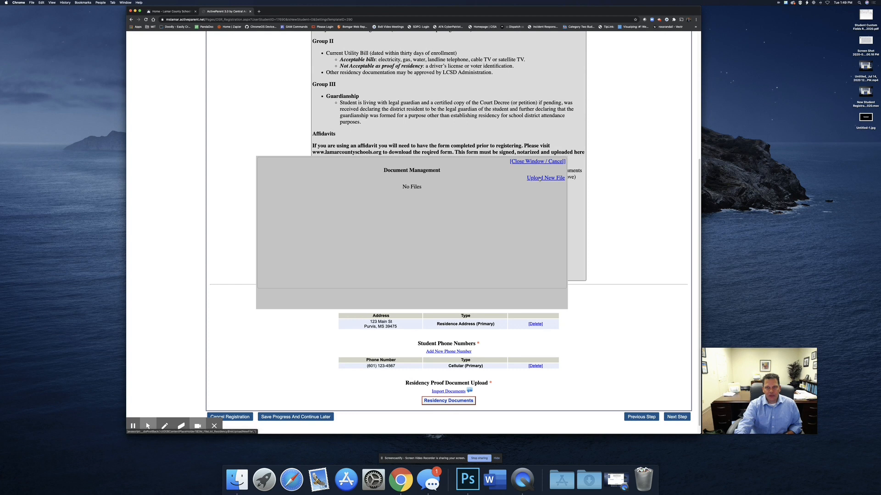
pyautogui.click(544, 178)
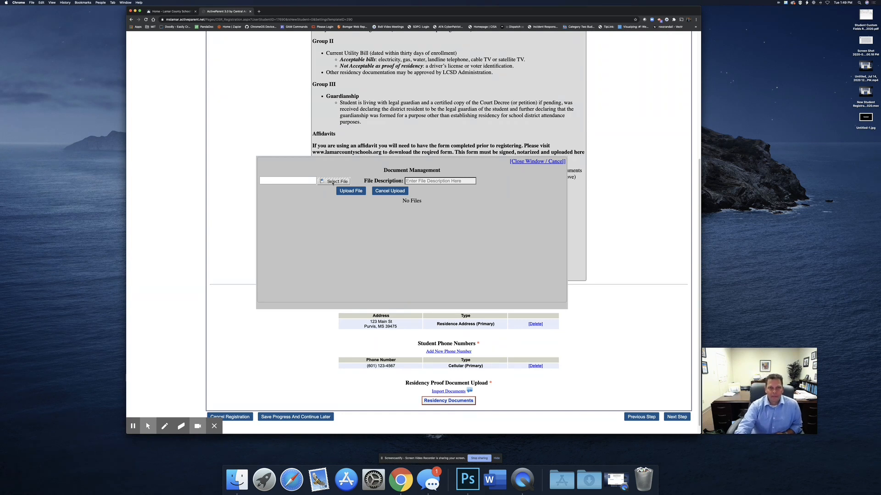
pyautogui.click(337, 181)
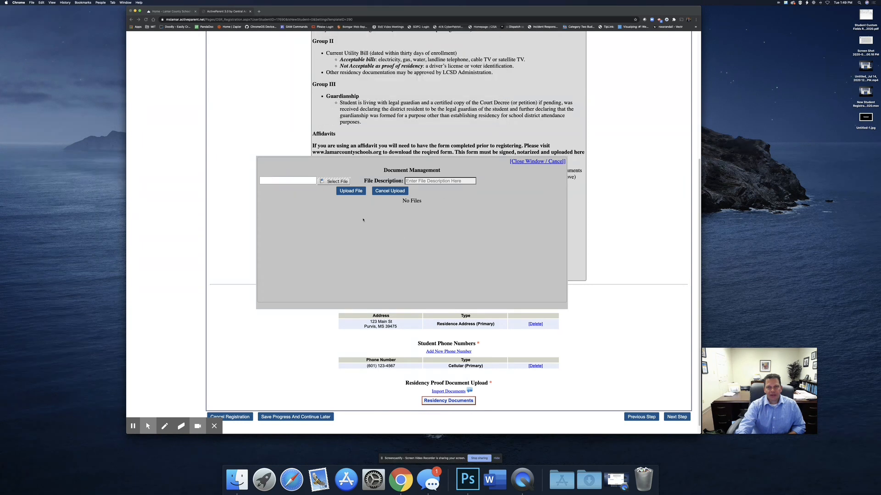
pyautogui.click(337, 180)
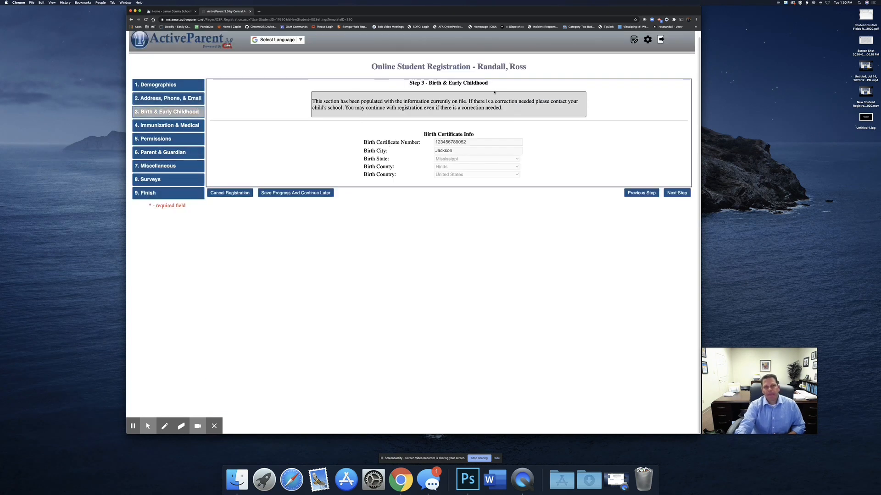
pyautogui.moveTo(441, 94)
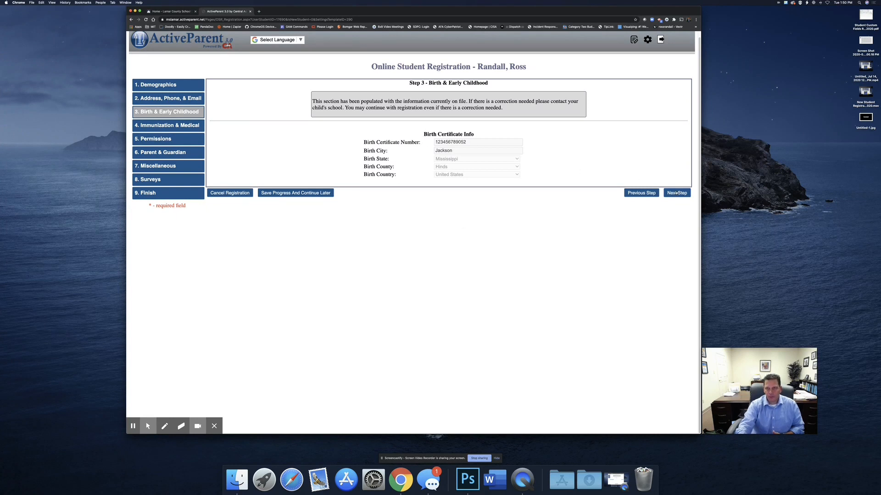
# Step: Continue from Birth & Early Childhood to the Immunization & Medical step with prefilled data unchanged
pyautogui.click(676, 193)
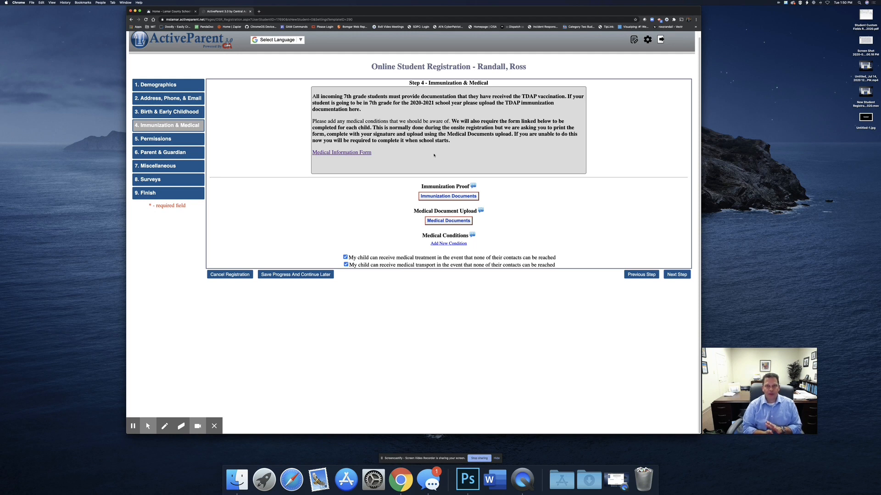
pyautogui.moveTo(341, 152)
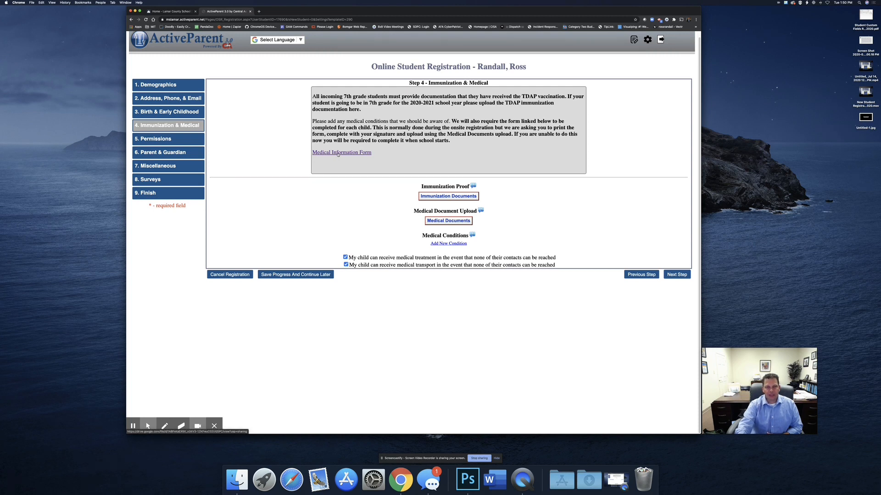
# Step: View the linked Medical Information Form PDF and return to the registration page
pyautogui.click(341, 152)
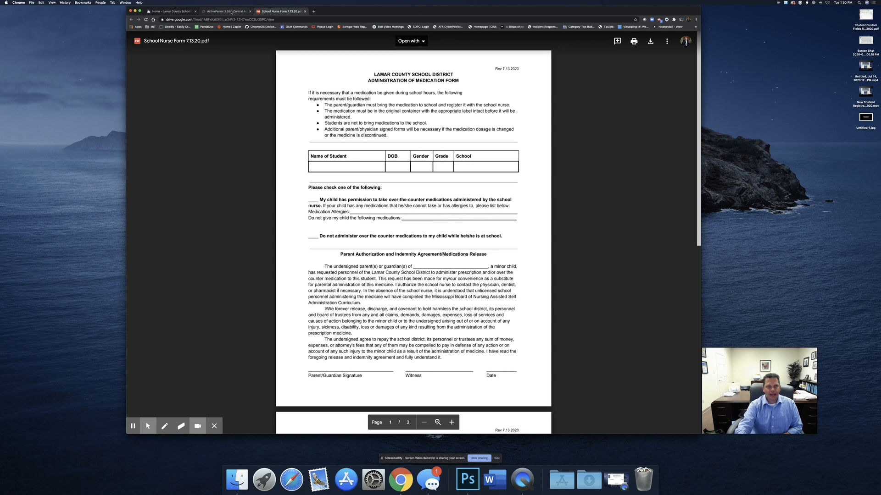
pyautogui.click(225, 11)
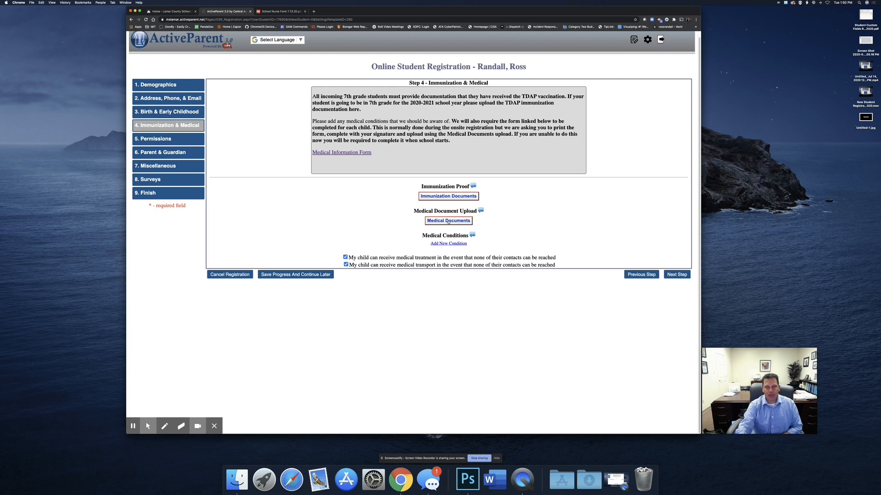
pyautogui.moveTo(593, 192)
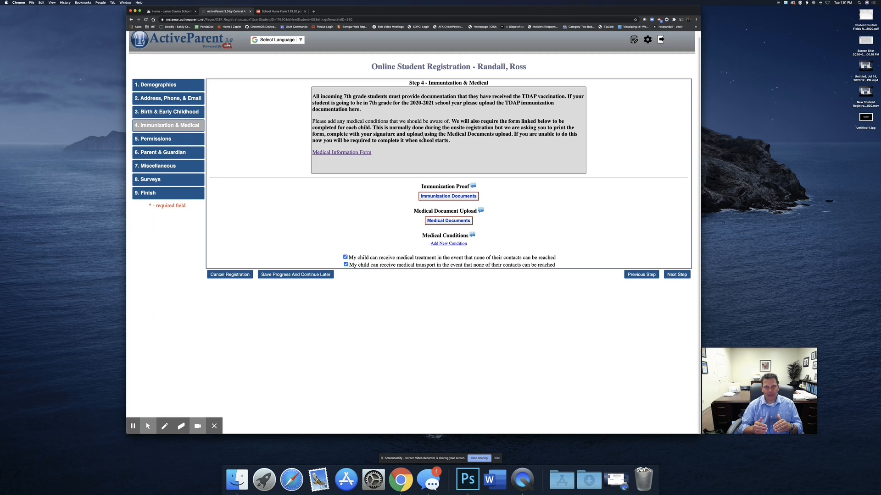
pyautogui.moveTo(527, 156)
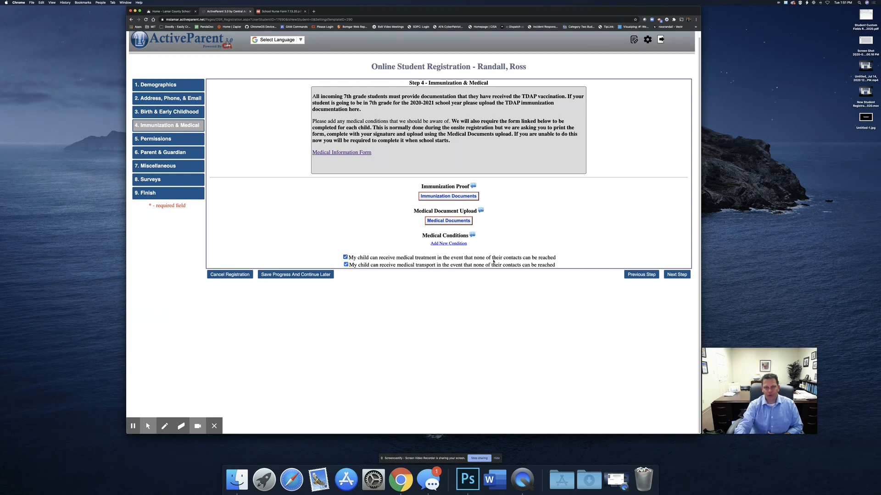
pyautogui.moveTo(552, 289)
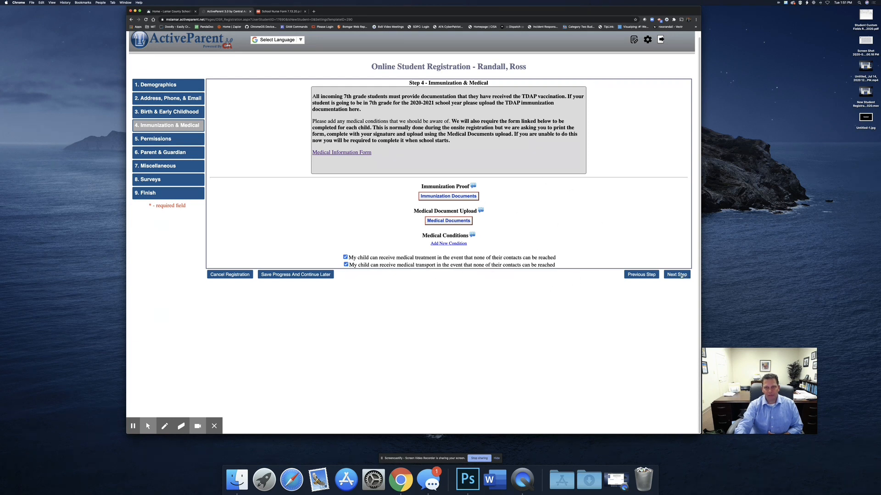
# Step: Continue to the Permissions step with both medical consents left checked
pyautogui.click(676, 274)
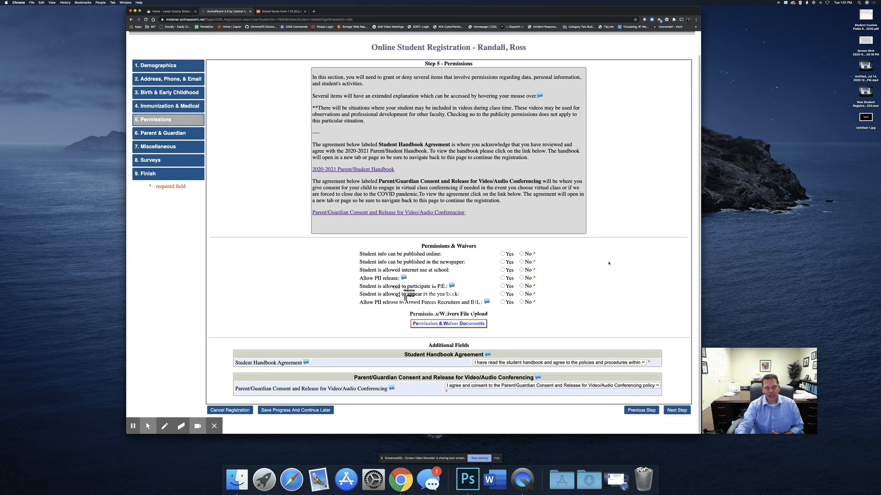
pyautogui.moveTo(637, 320)
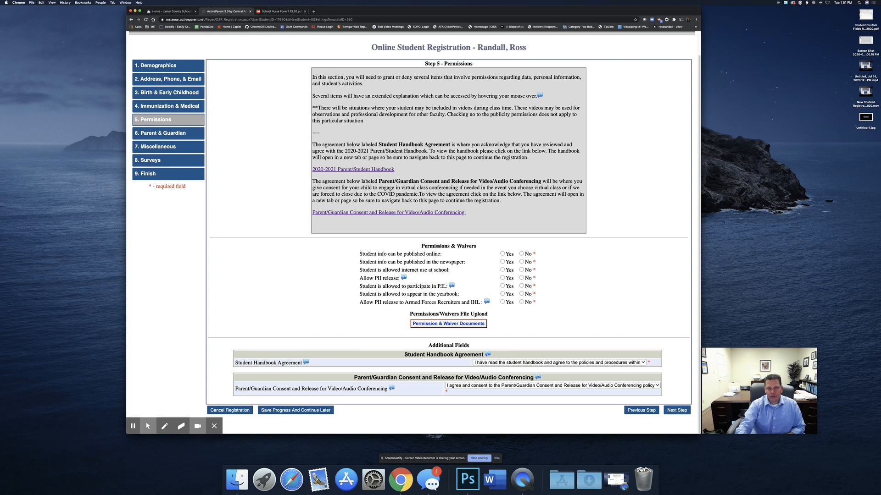
pyautogui.moveTo(587, 304)
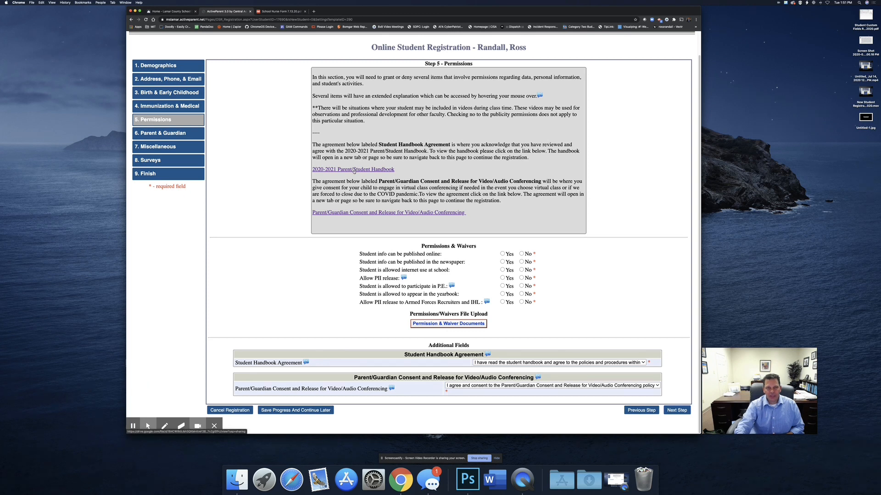
# Step: View the 2020-2021 Parent/Student Handbook PDF from the Permissions step
pyautogui.click(353, 169)
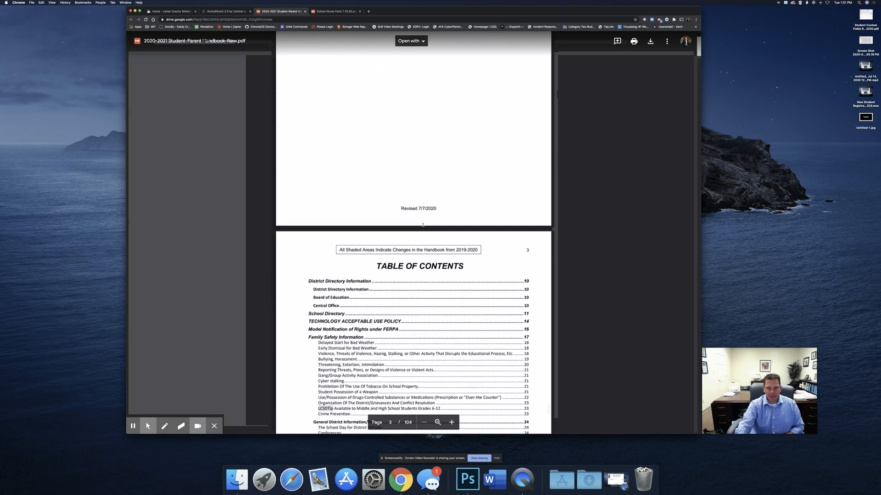
# Step: Skim the handbook's table of contents and return to the Permissions step
pyautogui.scroll(-3)
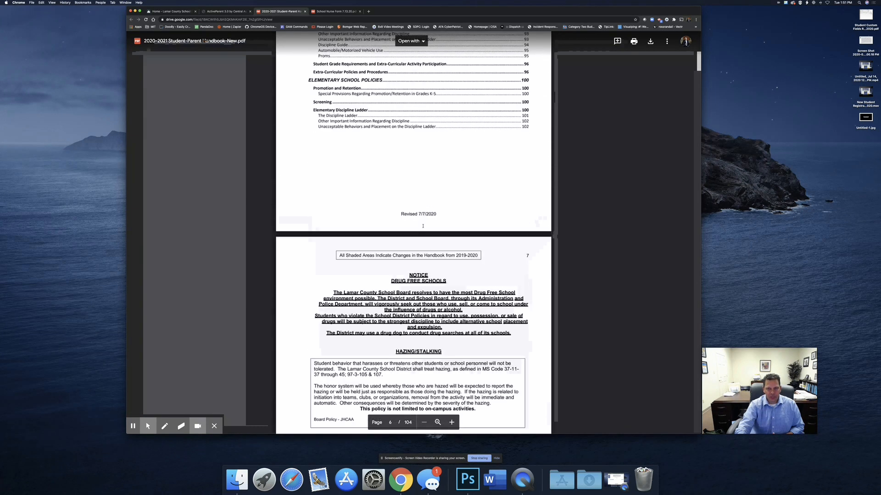
pyautogui.scroll(-3)
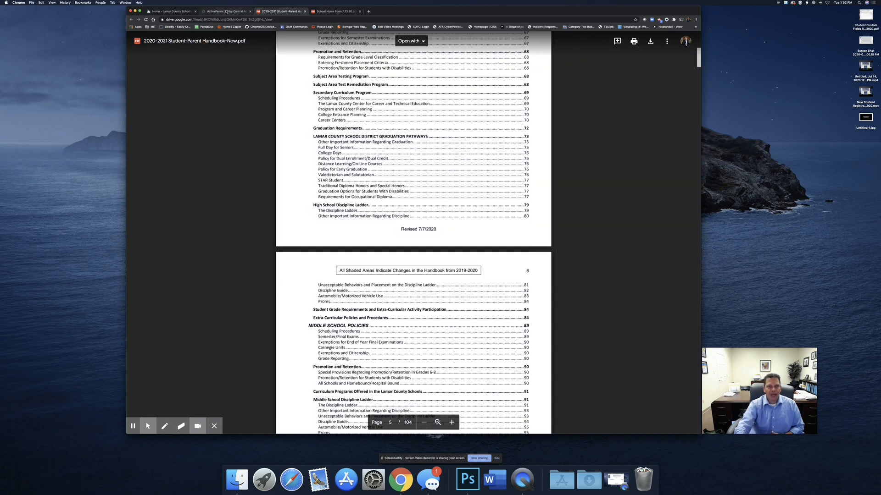
pyautogui.click(225, 11)
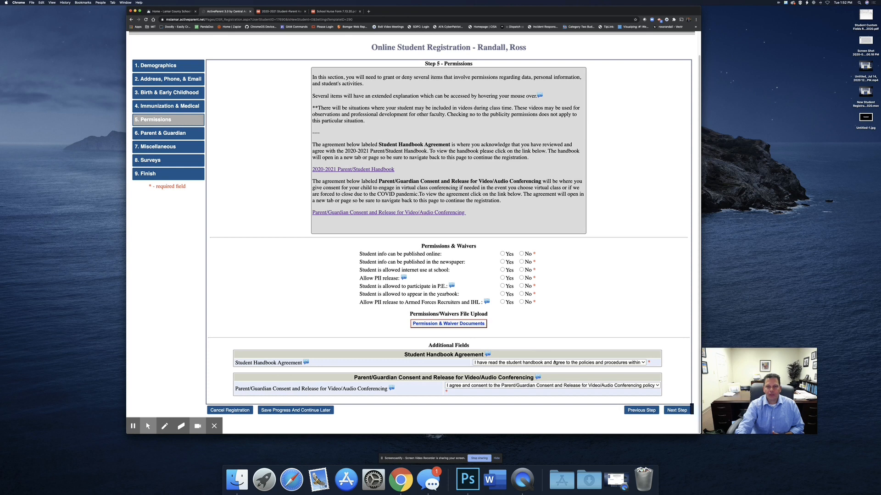
# Step: Agree to the student handbook and the video/audio conferencing release, then continue to Parent & Guardian
pyautogui.click(558, 363)
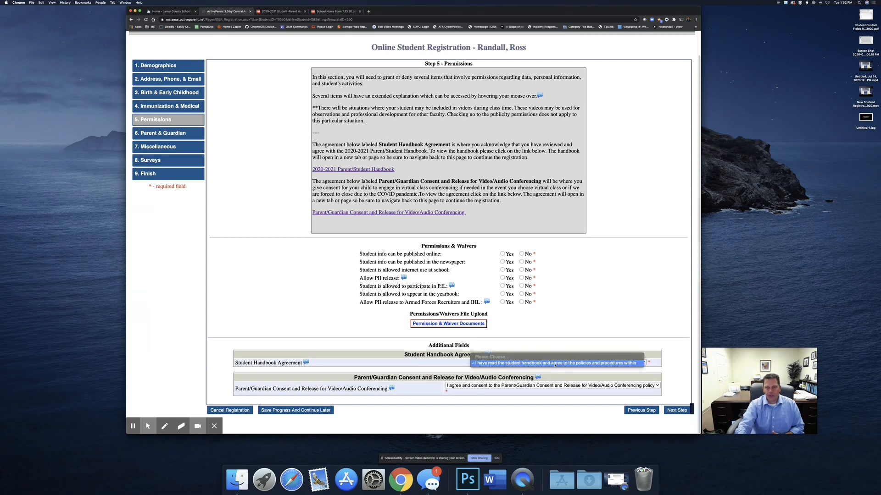
pyautogui.click(556, 362)
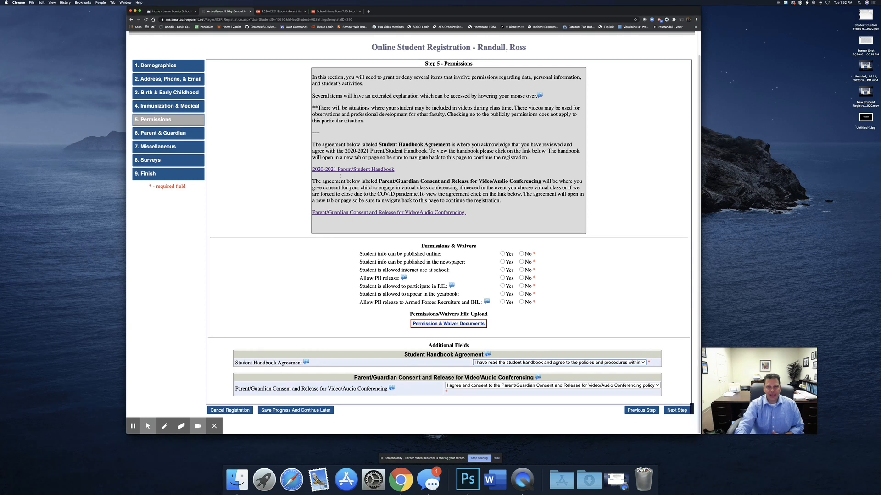
pyautogui.moveTo(412, 224)
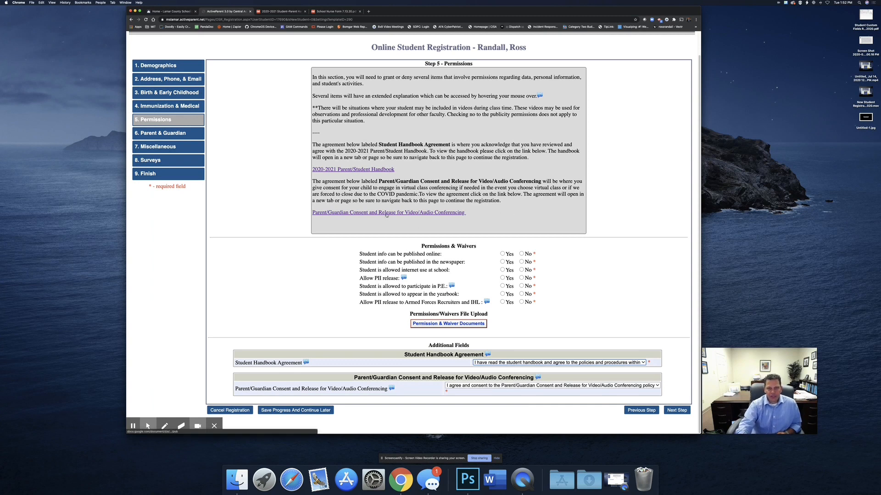
pyautogui.click(387, 212)
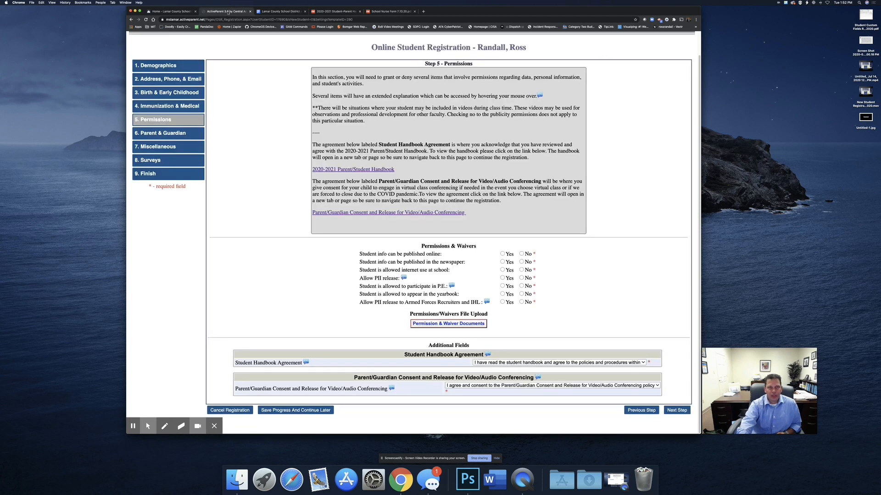
pyautogui.click(551, 386)
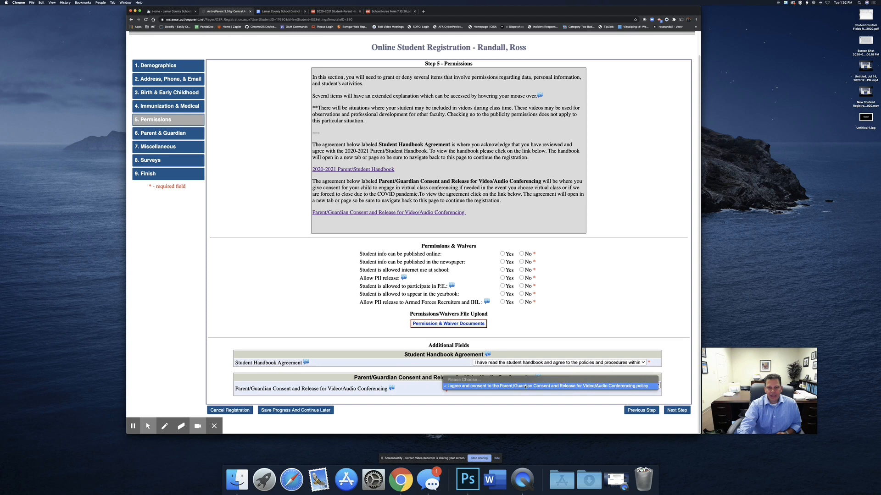
pyautogui.click(549, 387)
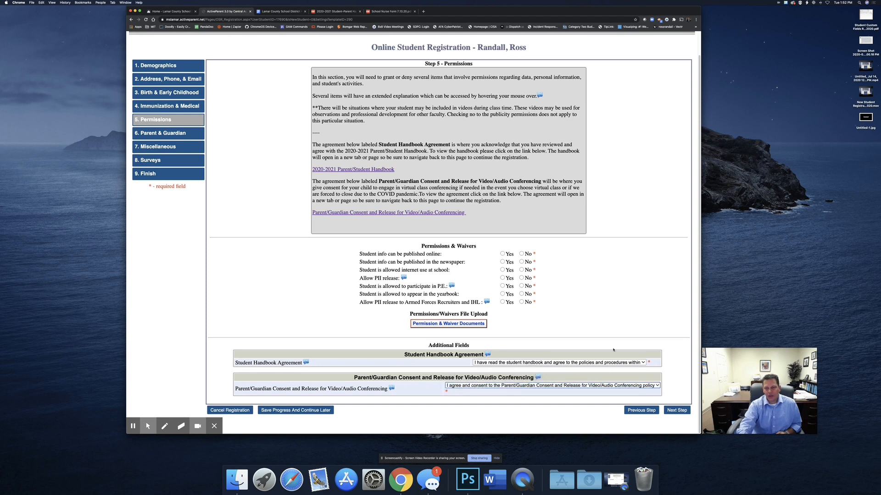
pyautogui.click(677, 410)
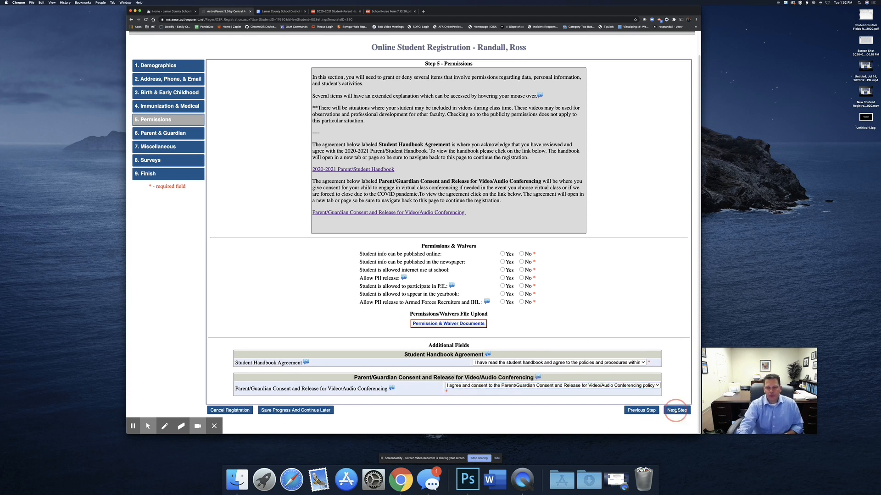
pyautogui.click(676, 409)
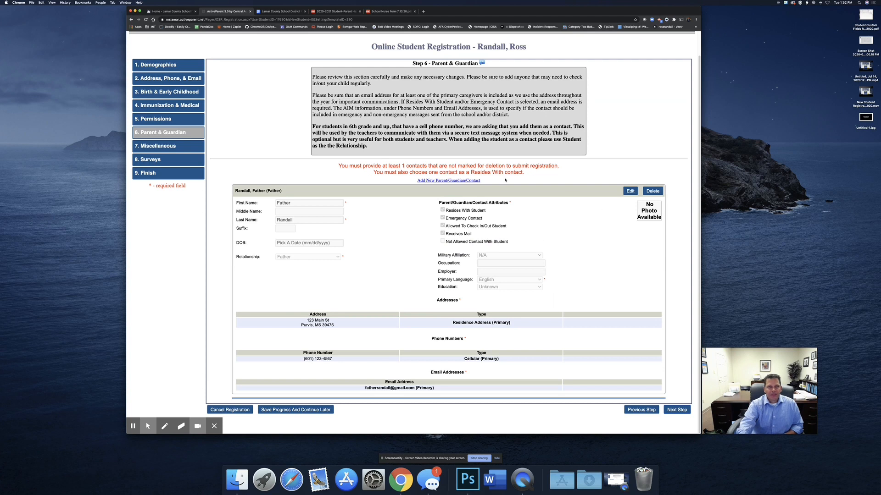
pyautogui.moveTo(557, 239)
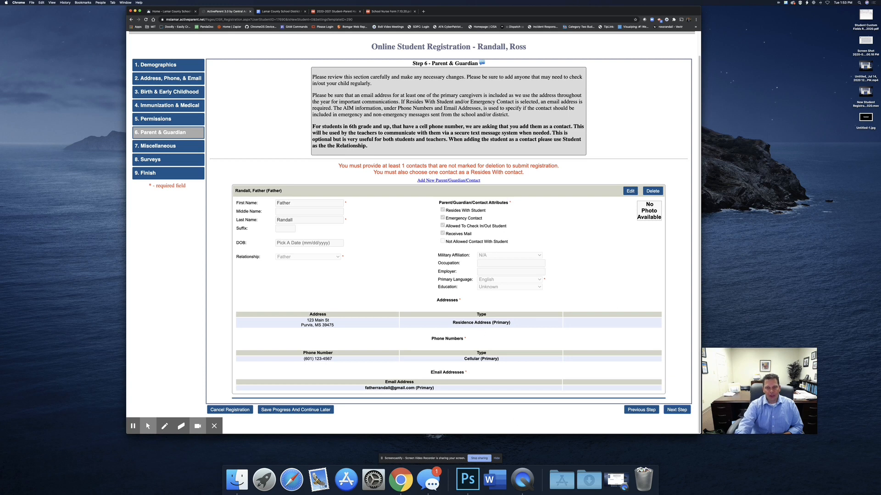
pyautogui.moveTo(529, 354)
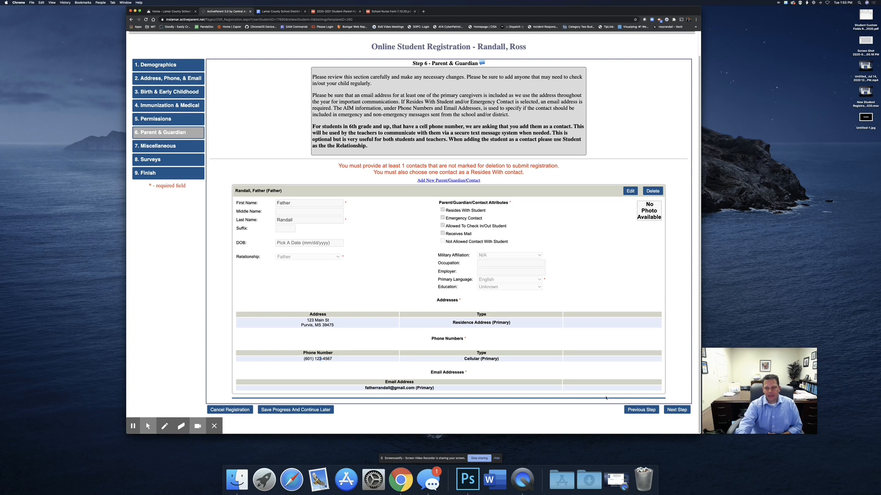
pyautogui.moveTo(644, 445)
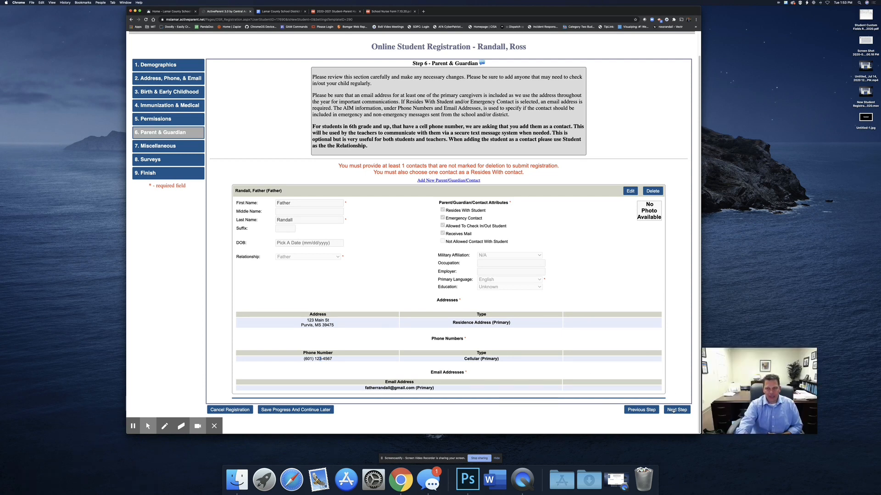
# Step: Advance to Step 7 Miscellaneous showing the early-dismissal ride-home question
pyautogui.click(676, 409)
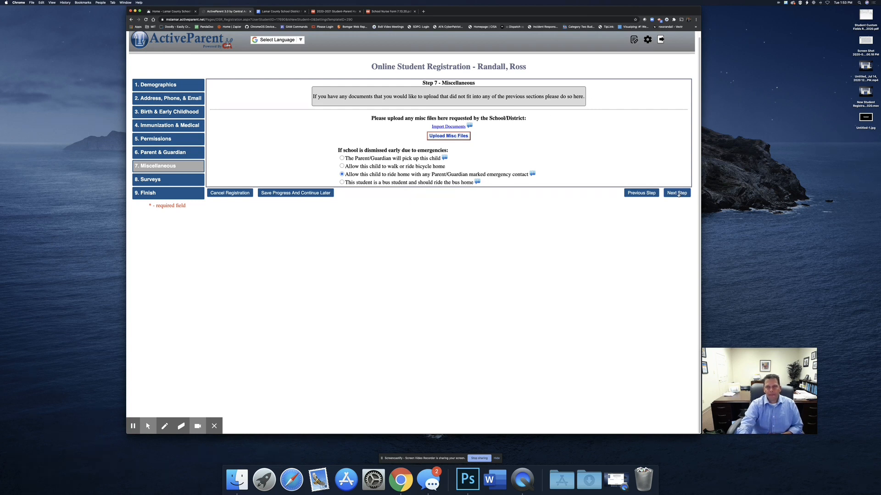
# Step: Advance to Surveys and answer reliable home internet with a broadband cable or fiber connection
pyautogui.click(676, 193)
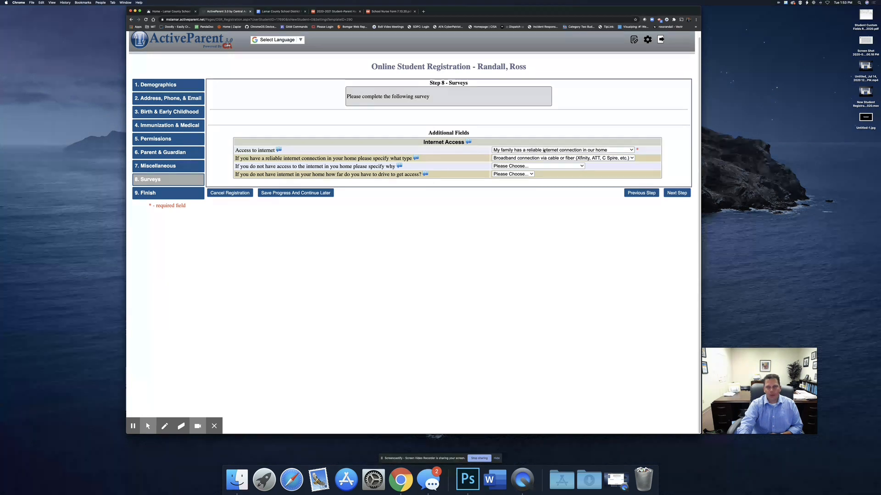
pyautogui.click(562, 150)
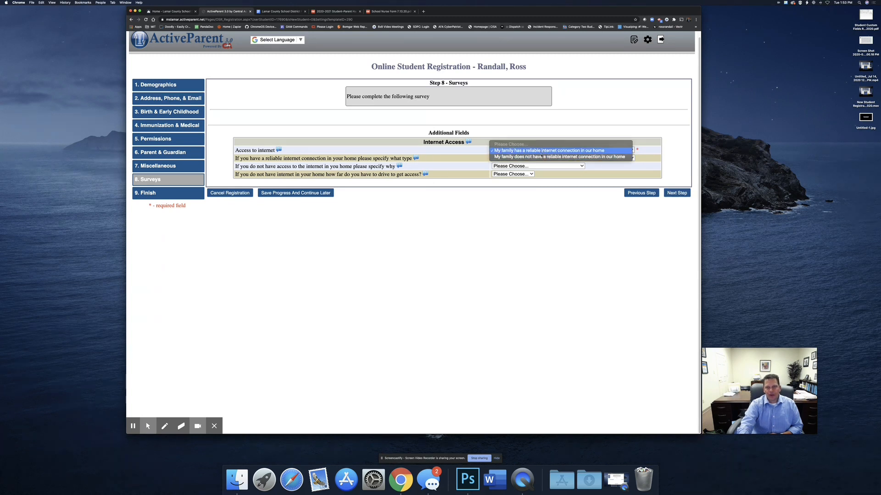
pyautogui.click(549, 150)
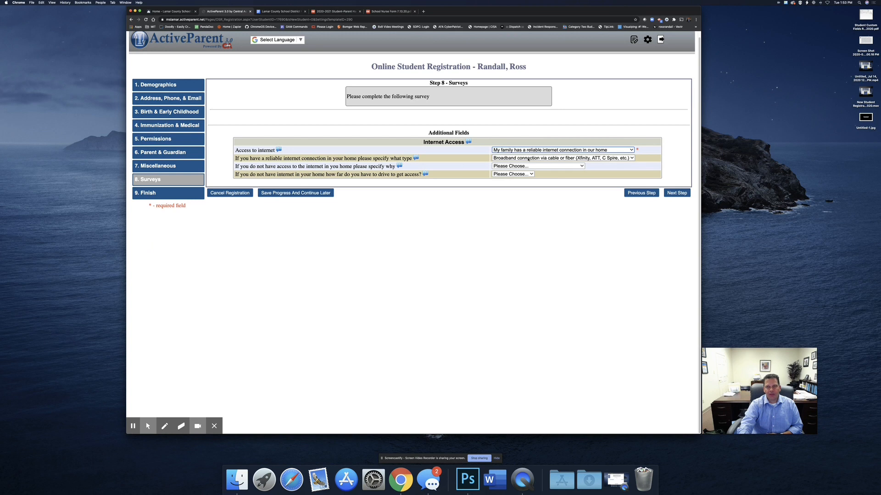
pyautogui.click(562, 158)
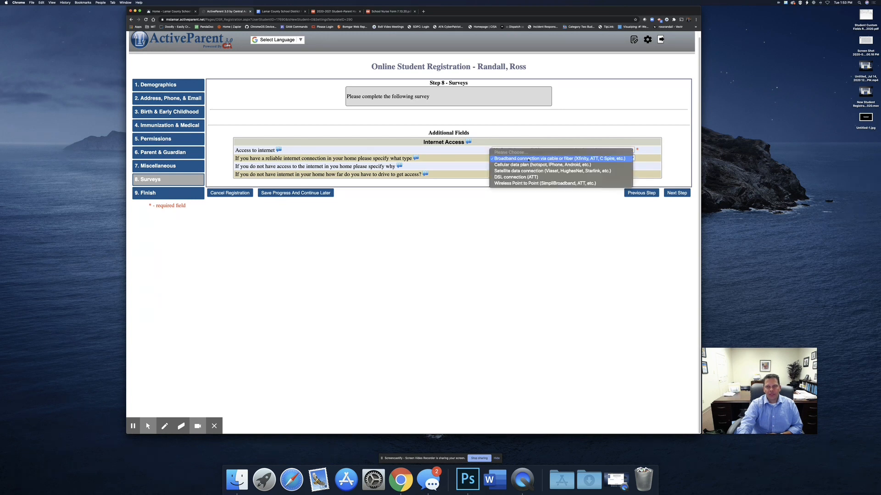
pyautogui.click(560, 157)
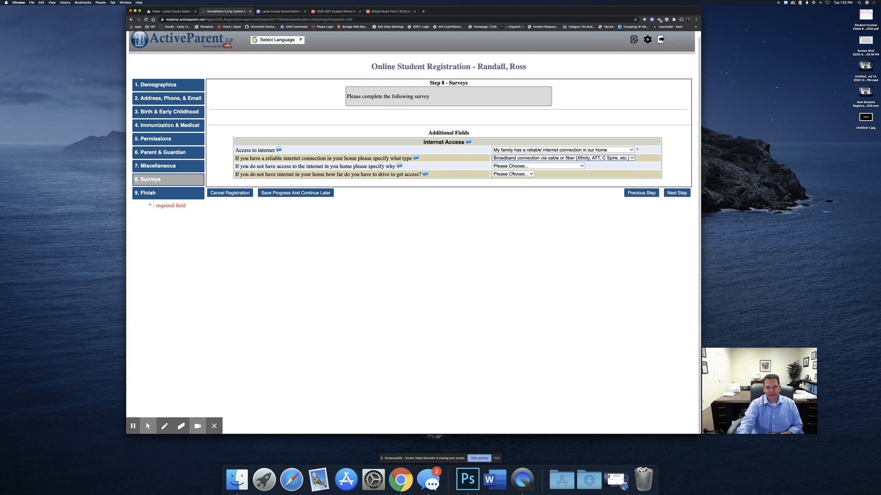
pyautogui.click(537, 166)
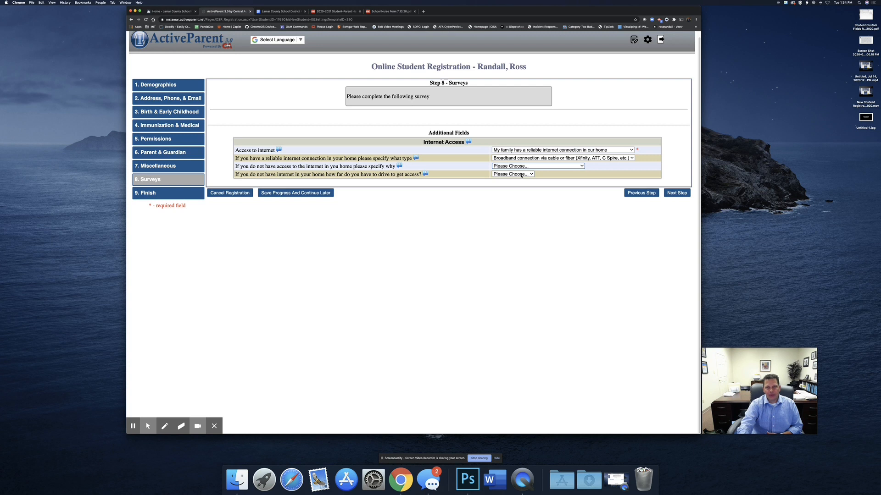
pyautogui.click(512, 174)
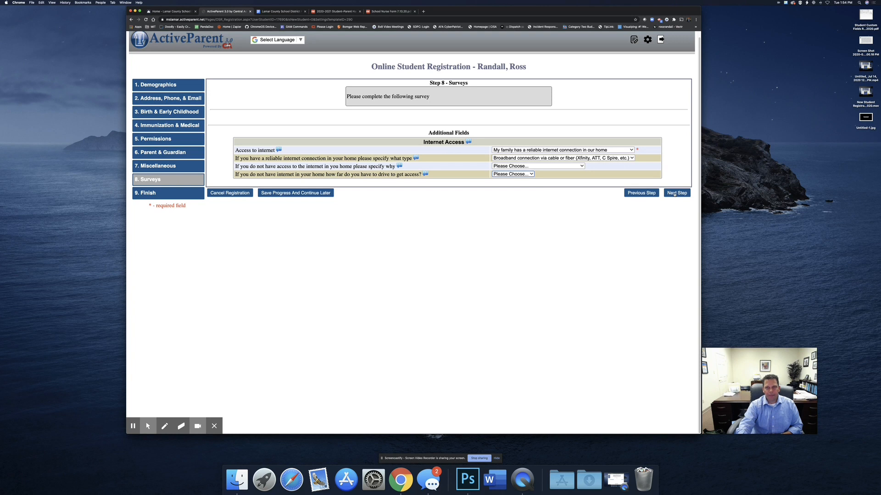
# Step: Advance to the Finish step and view the LCSD Free and Reduced Application link
pyautogui.click(676, 193)
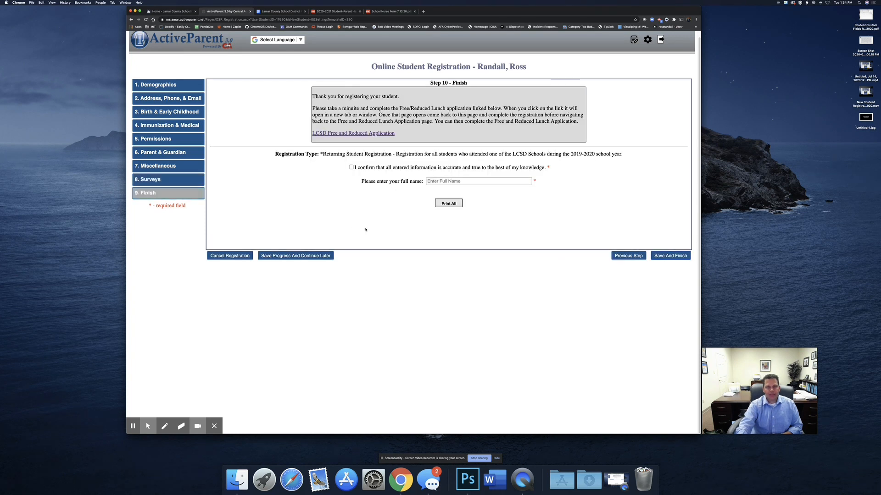
pyautogui.moveTo(480, 93)
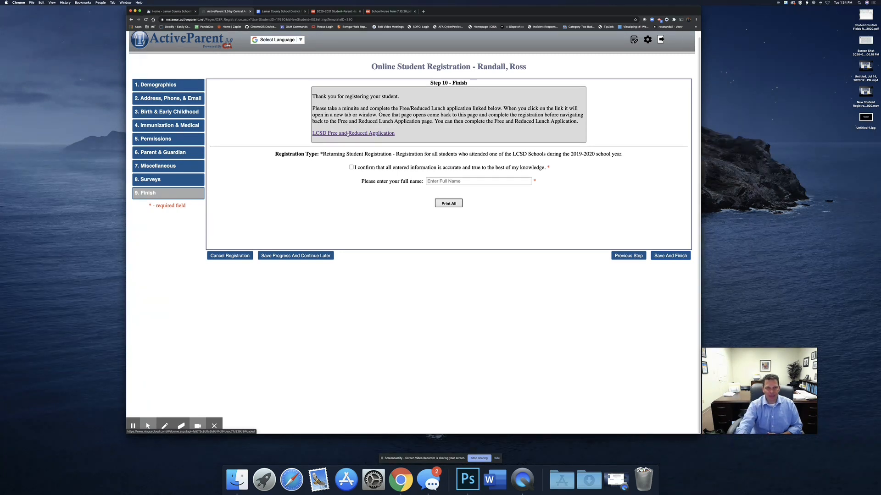
pyautogui.click(352, 133)
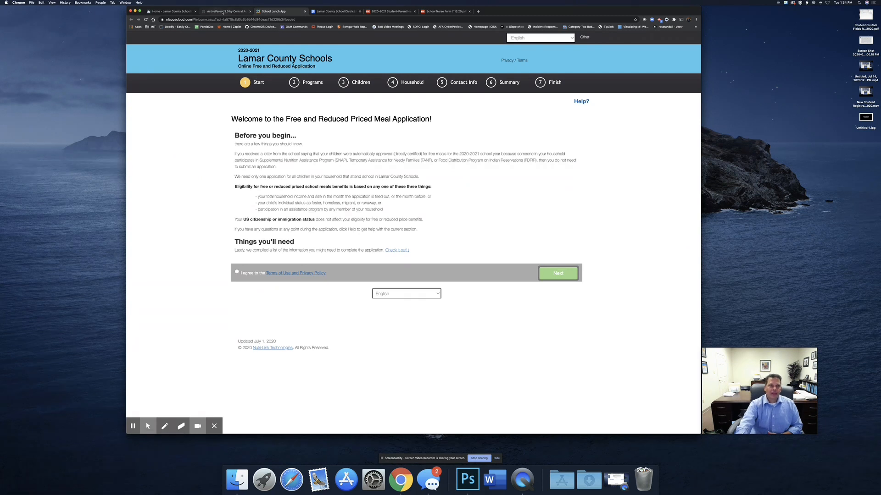
pyautogui.click(225, 11)
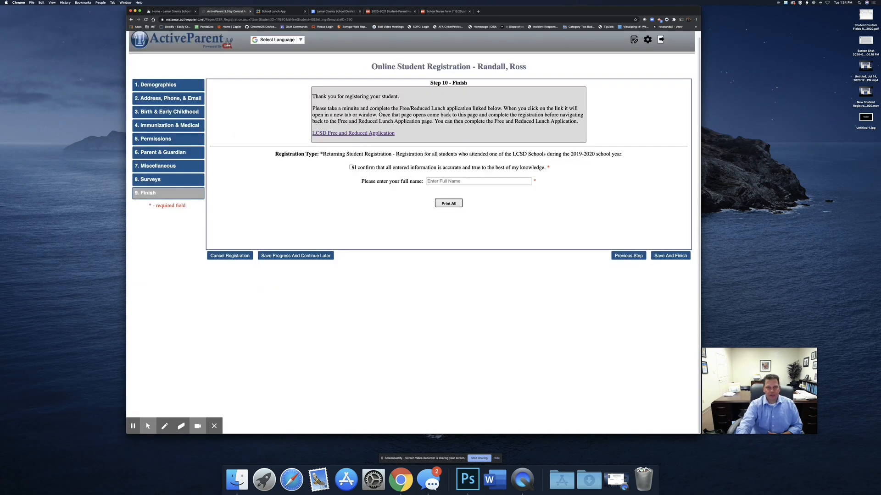
pyautogui.click(351, 167)
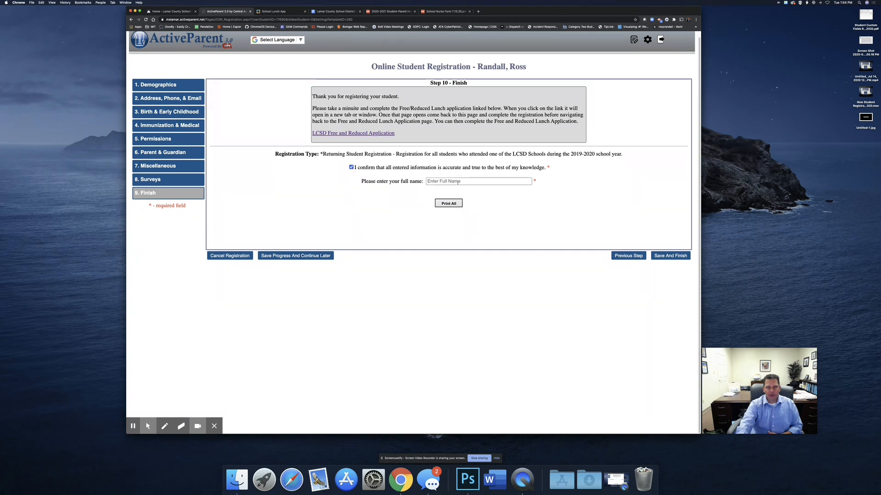
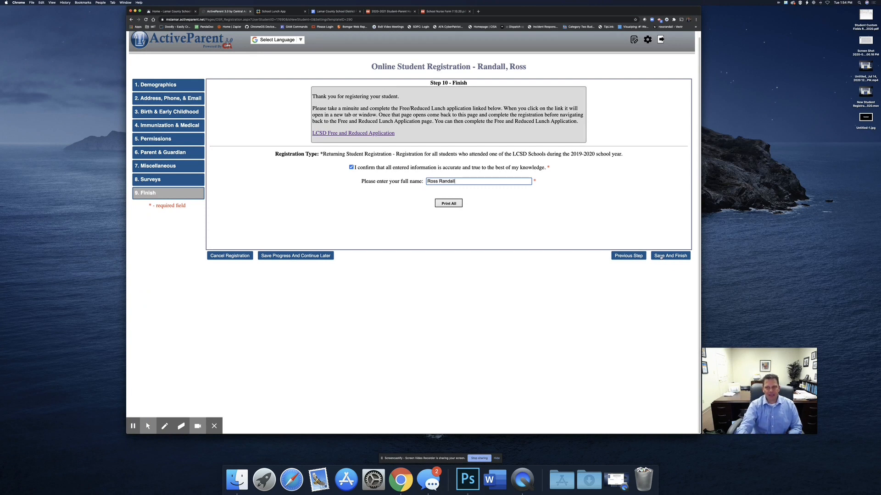
# Step: Save And Finish; the form returns to Step 2 Residency Info asking for proof of residency
pyautogui.click(669, 256)
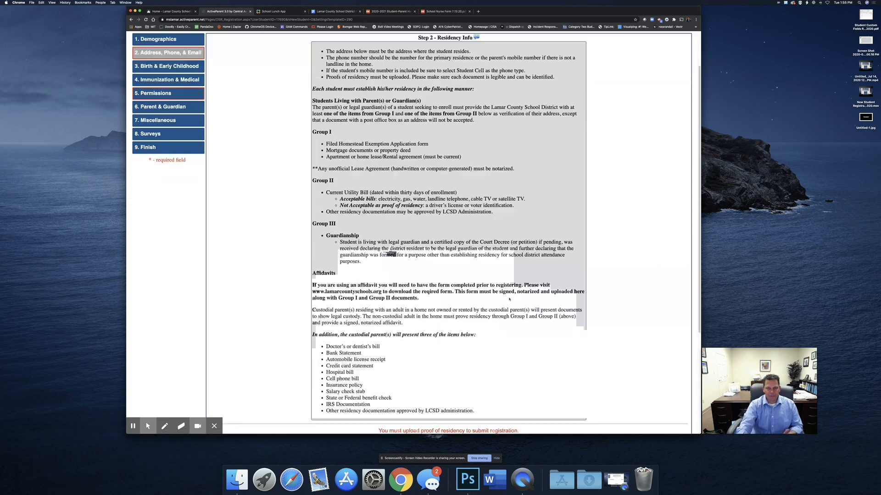
pyautogui.scroll(-3)
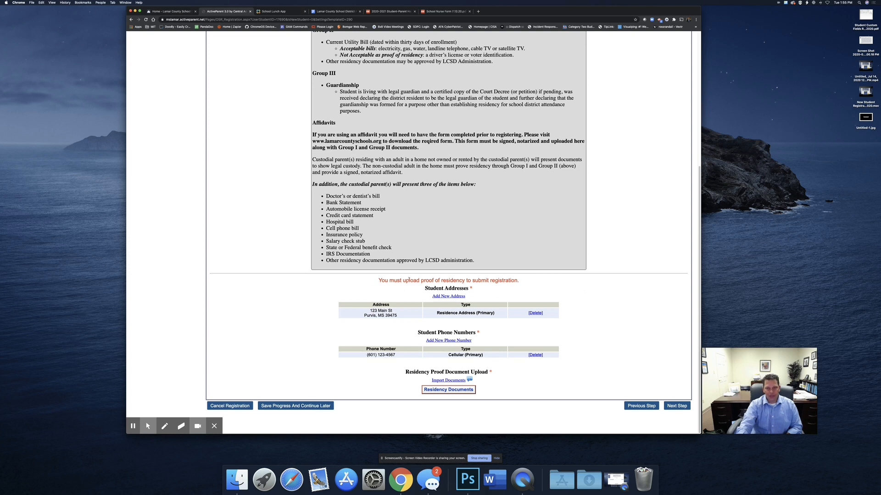
pyautogui.moveTo(551, 333)
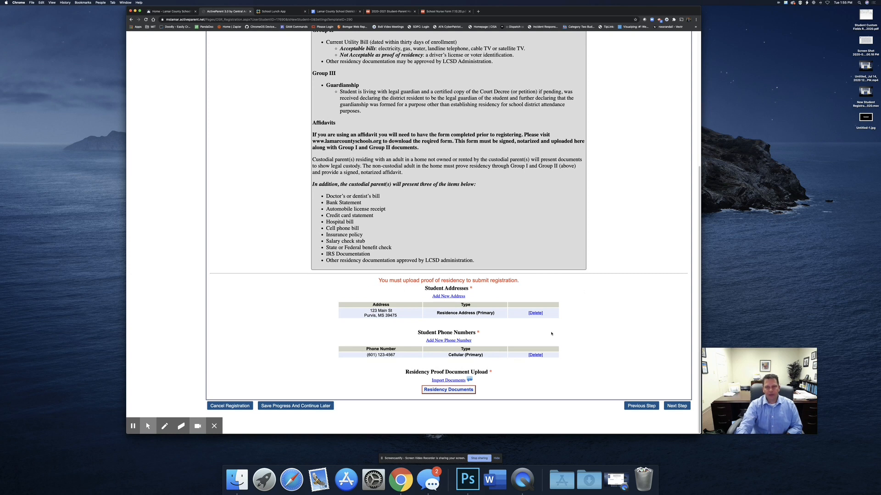
pyautogui.moveTo(618, 325)
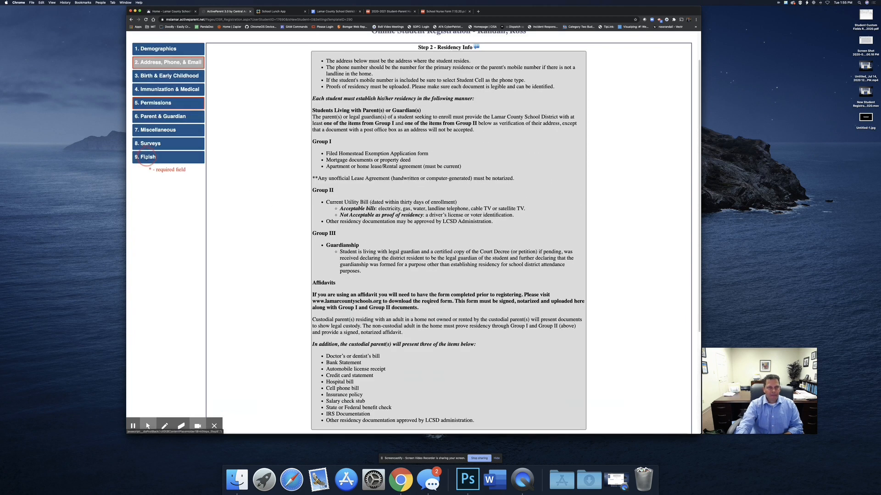
# Step: Return to the Finish step via the left step list, with name still entered
pyautogui.click(167, 157)
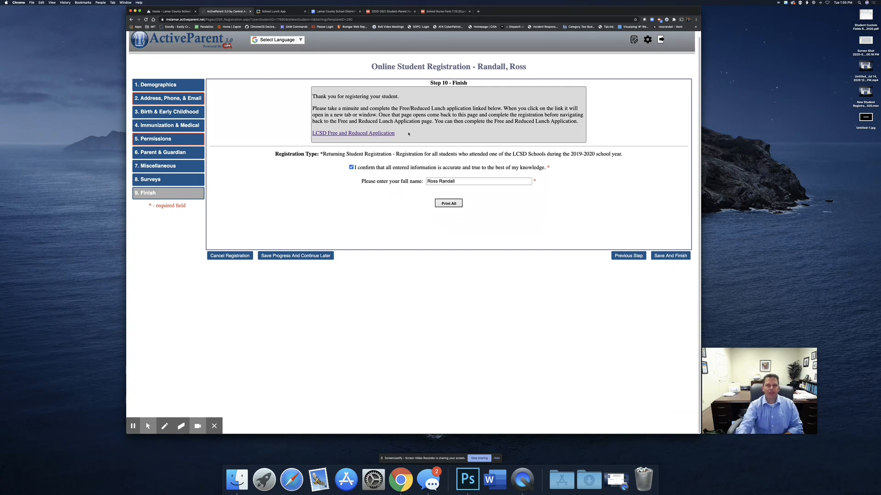
pyautogui.moveTo(524, 297)
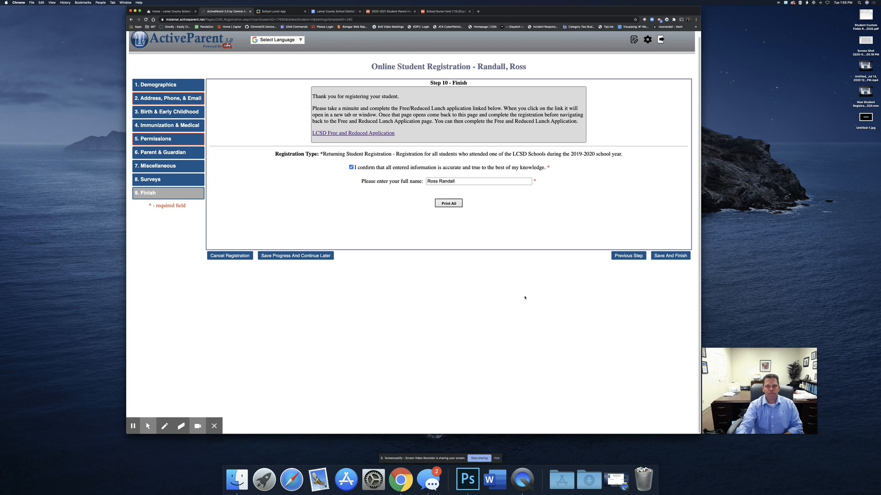